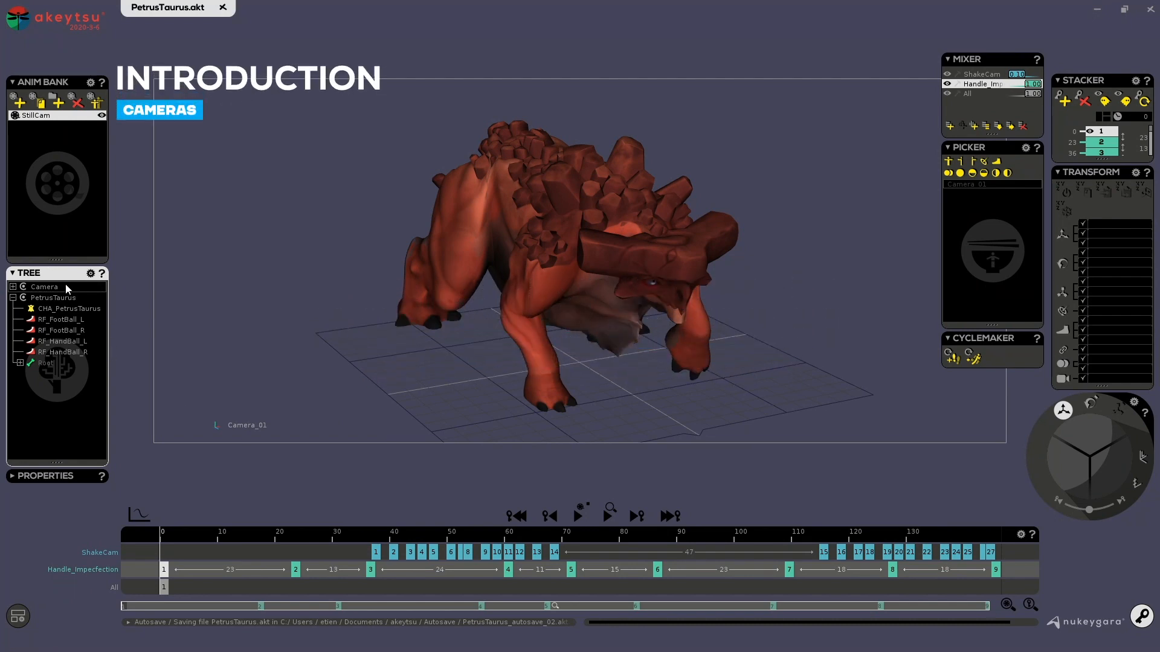
Select the Camera character in the Tree and bring up its context menu
{"action": "left_click", "coordinate": [43, 286]}
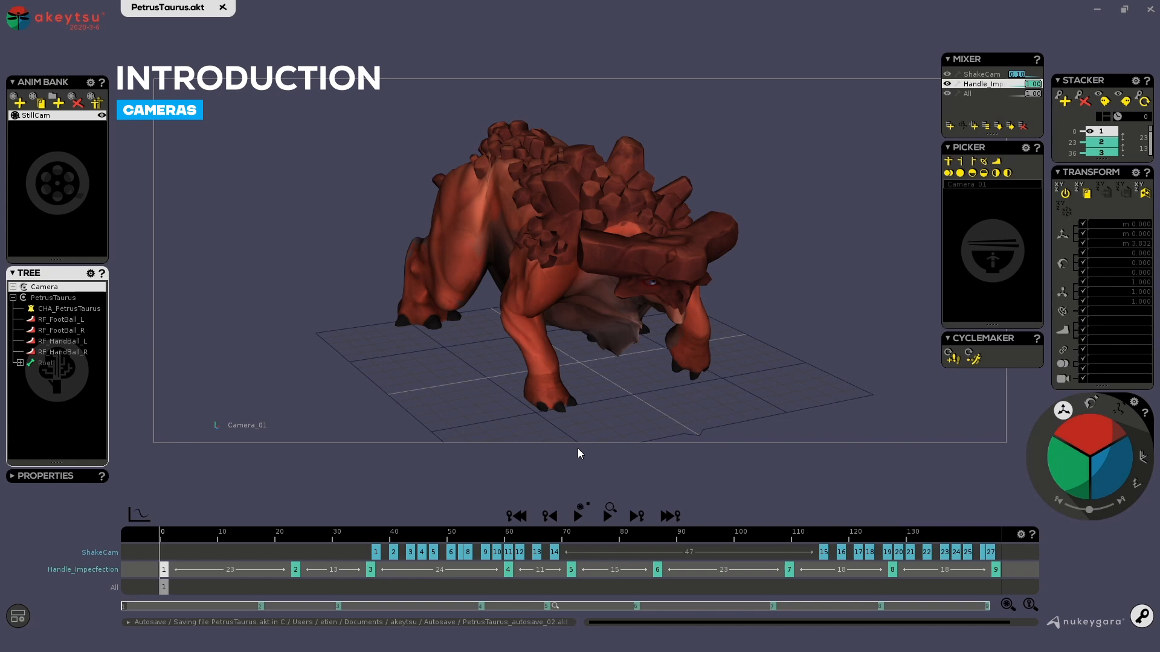
{"action": "mouse_move", "coordinate": [536, 206]}
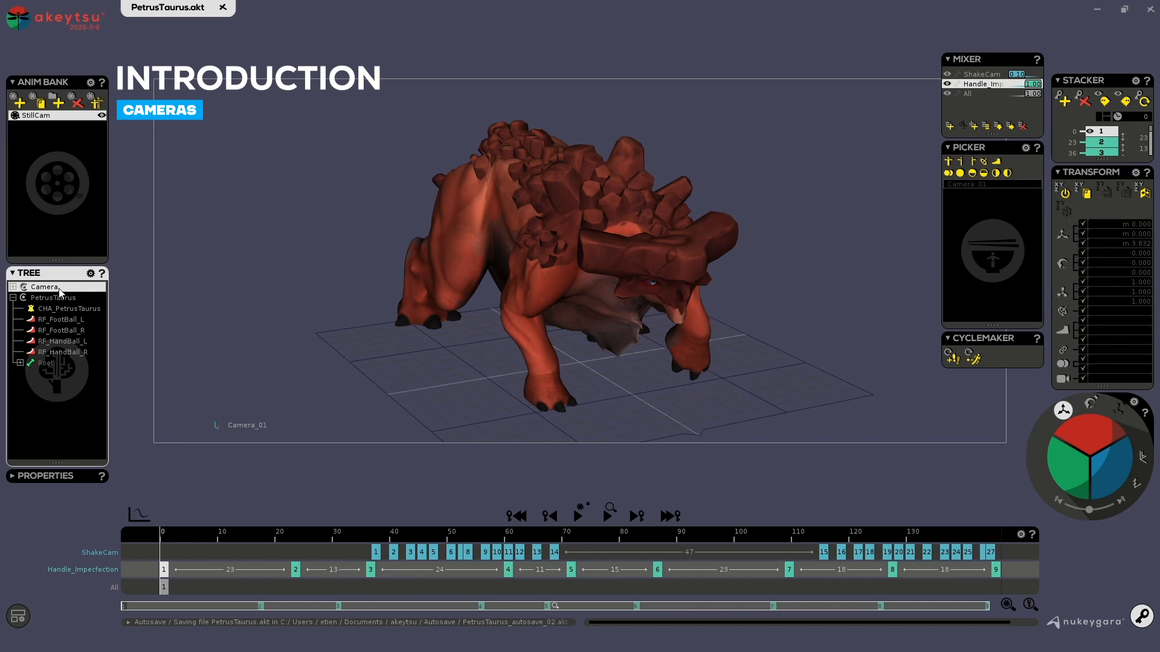
{"action": "right_click", "coordinate": [44, 288]}
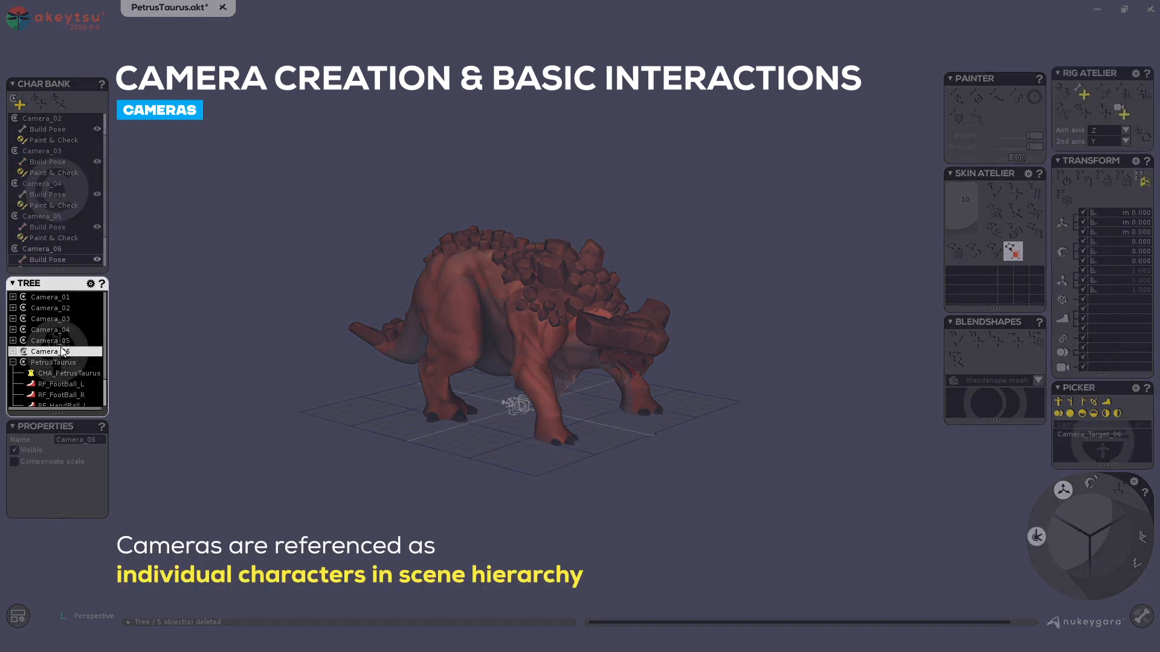
Expand the camera groups and rename Camera_03's camera to 'Hello'
{"action": "left_click", "coordinate": [49, 297]}
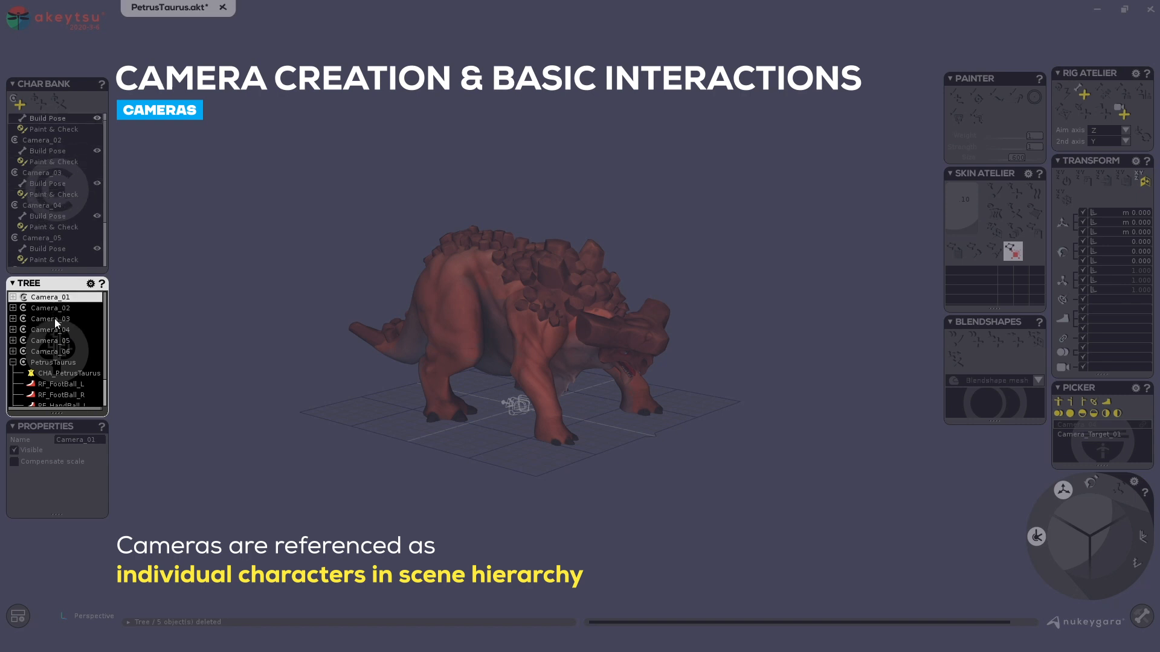
{"action": "left_click", "coordinate": [12, 297]}
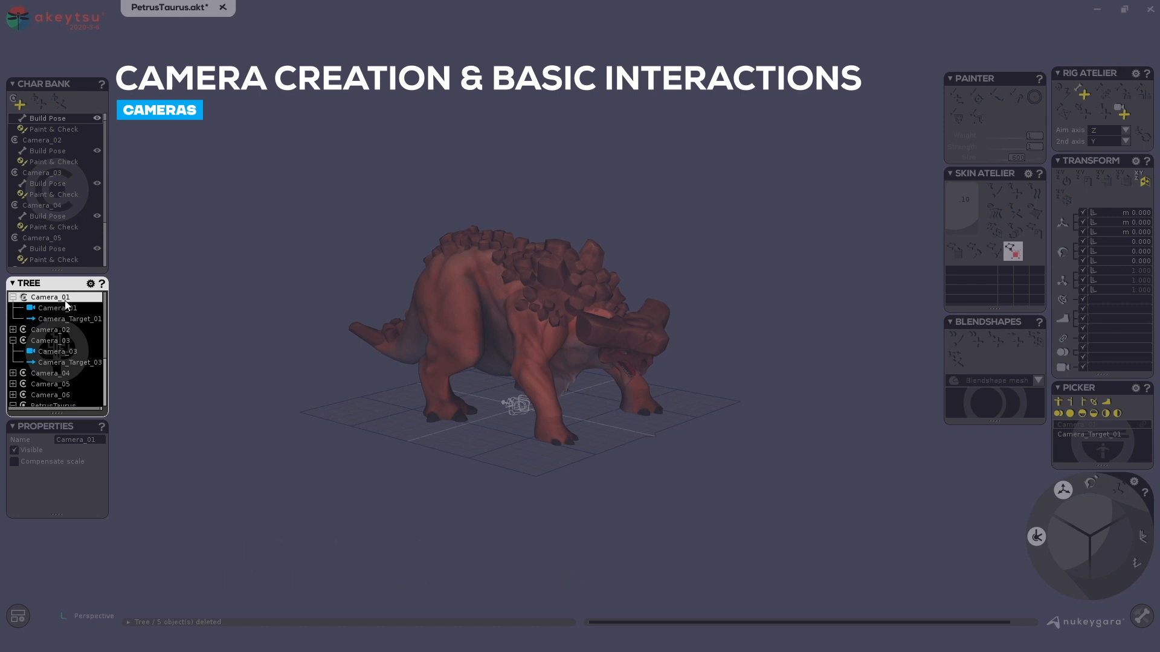
{"action": "left_click", "coordinate": [52, 341]}
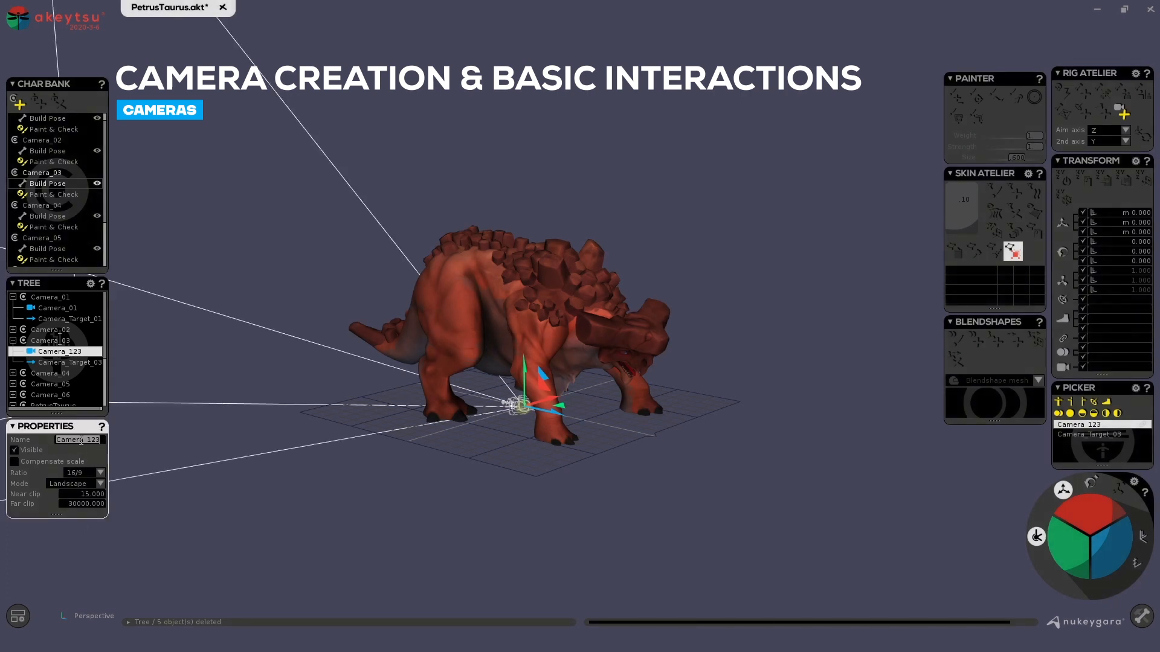
{"action": "type", "text": "Hello"}
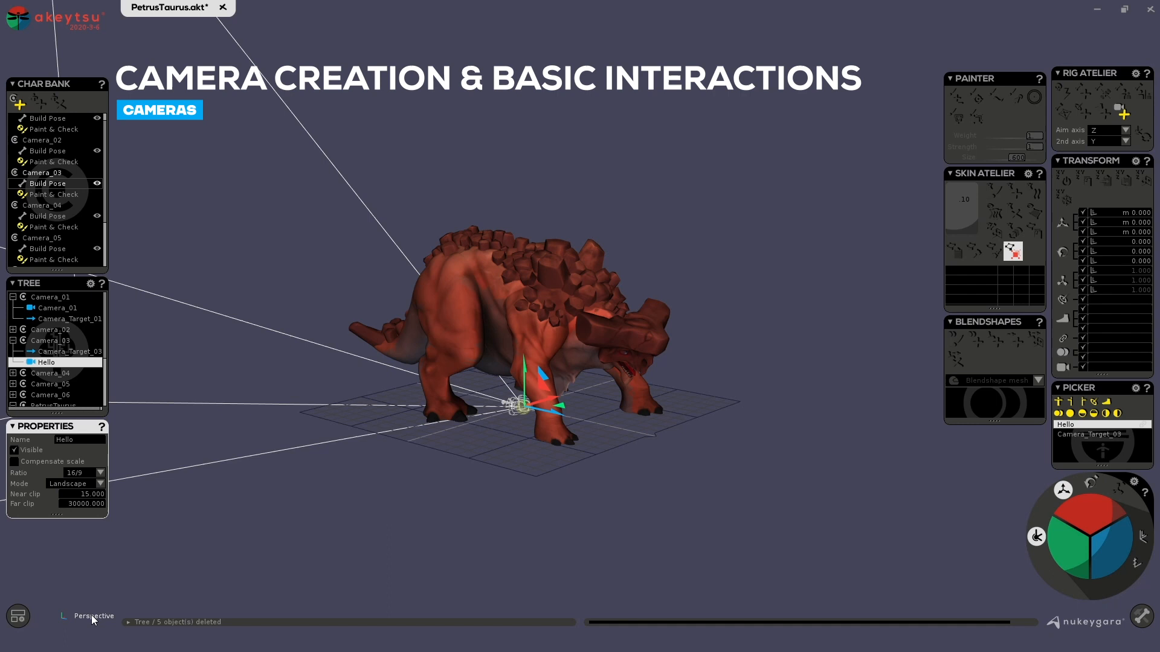
{"action": "left_click", "coordinate": [94, 616]}
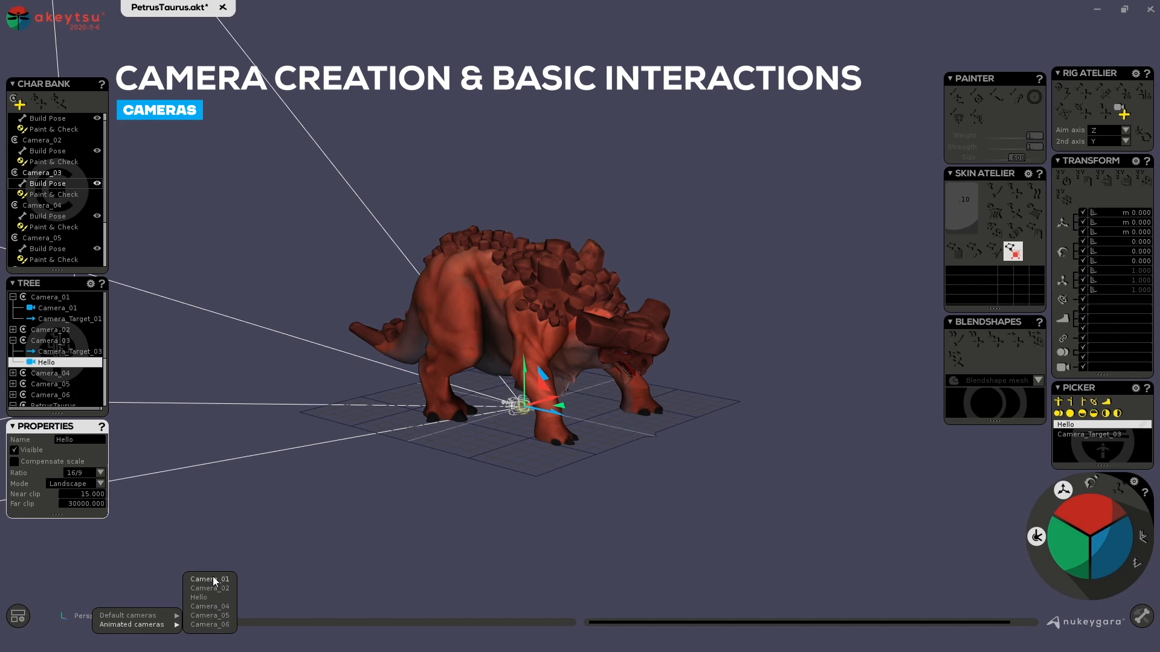
{"action": "mouse_move", "coordinate": [210, 612]}
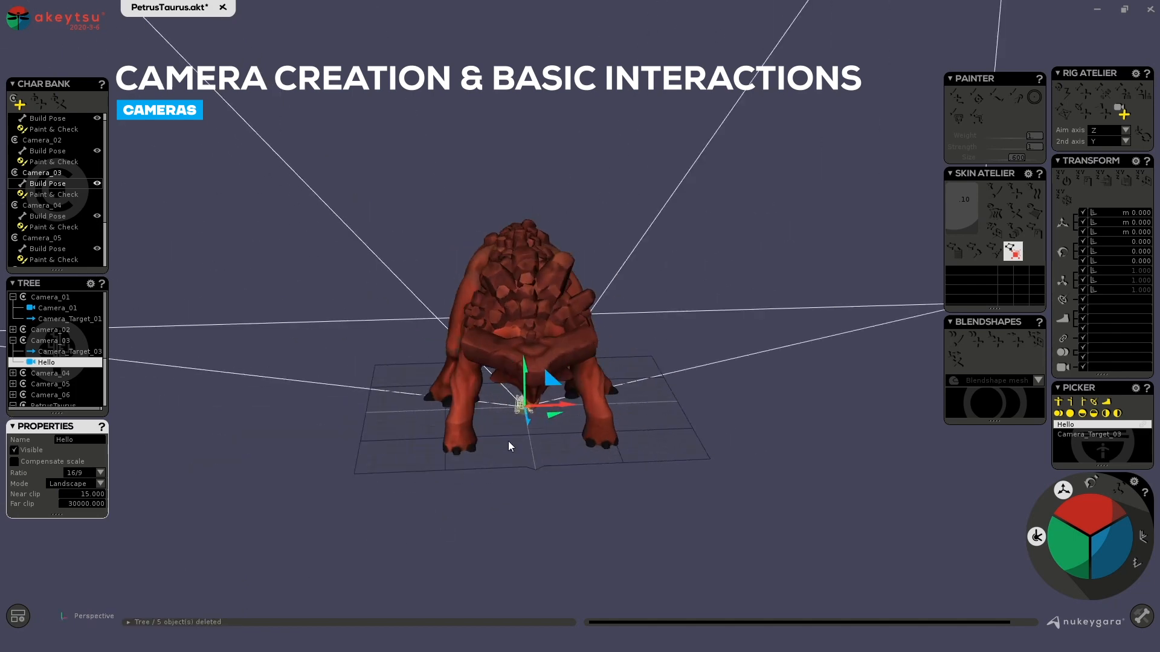
Move the Hello camera toward the foreground and zoom its view onto the creature's face
{"action": "left_click_drag", "start_coordinate": [519, 404], "coordinate": [851, 510]}
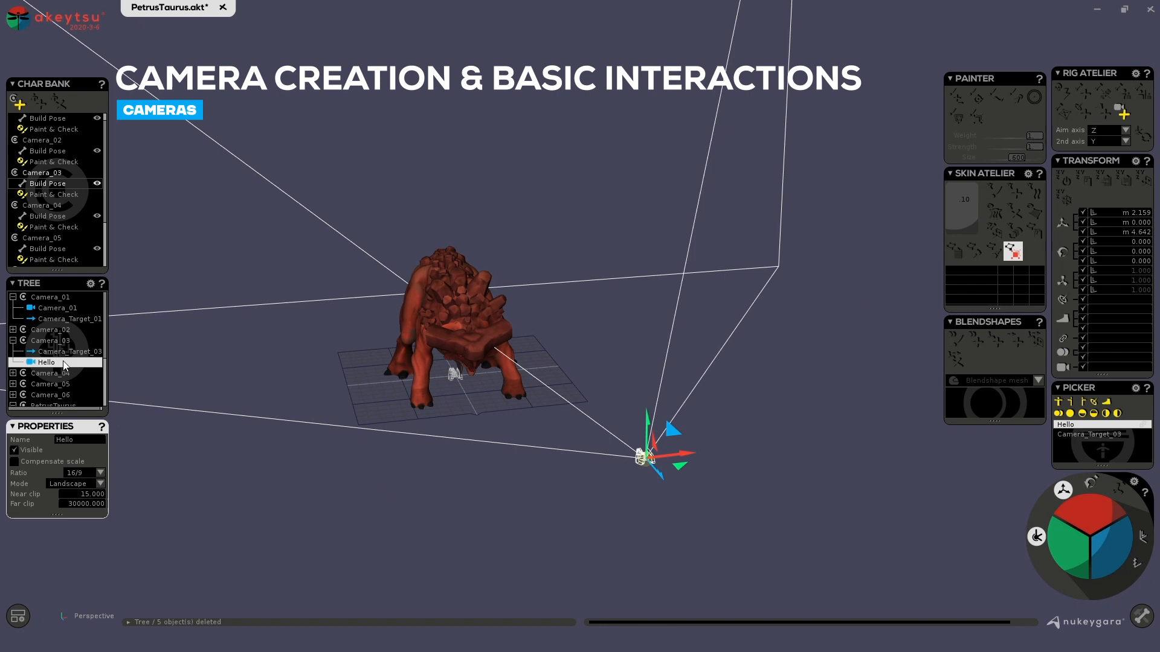
{"action": "left_click", "coordinate": [88, 616]}
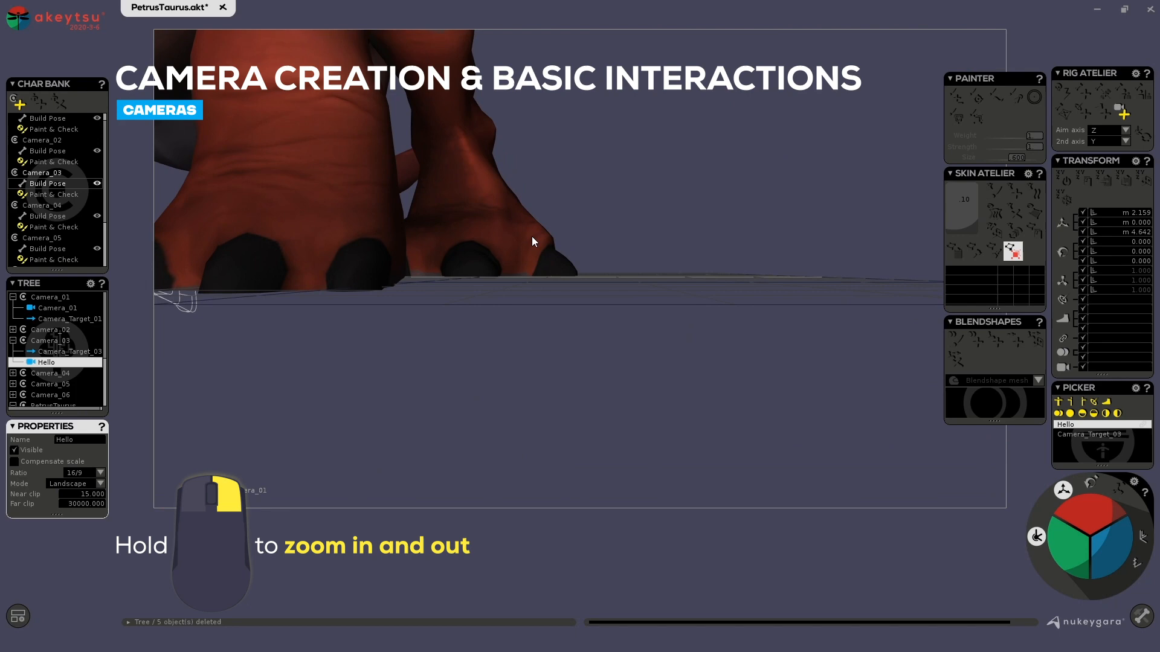
{"action": "left_click_drag", "start_coordinate": [533, 240], "coordinate": [493, 302]}
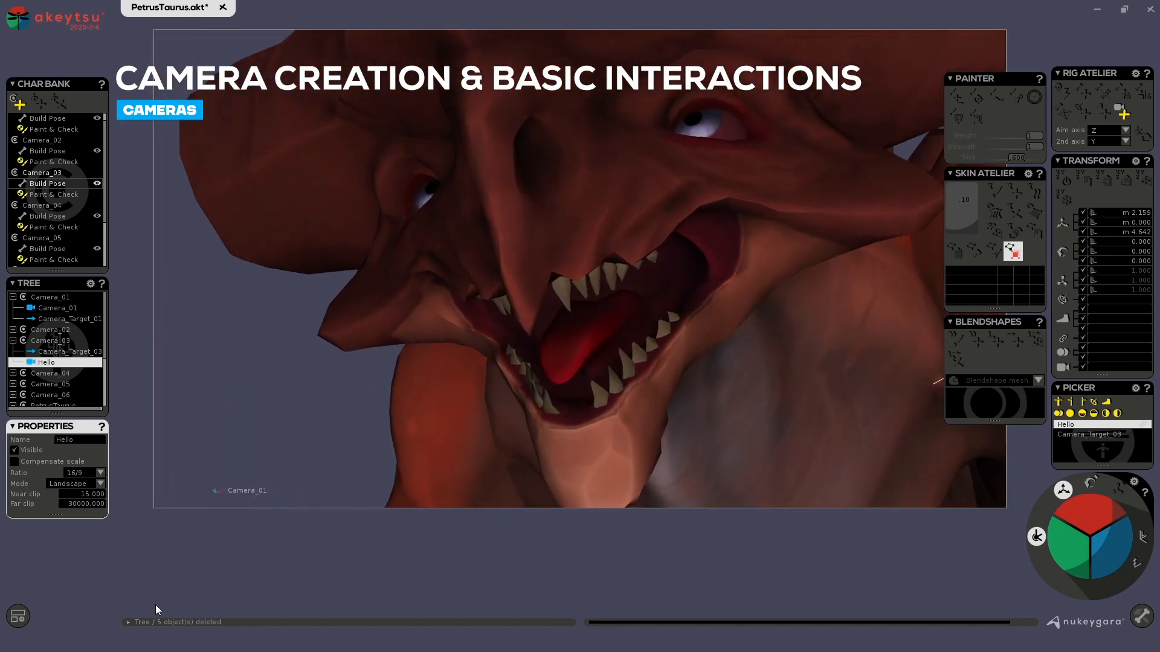
Switch the viewport to look through the Hello camera via the Animated cameras list
{"action": "left_click", "coordinate": [246, 489]}
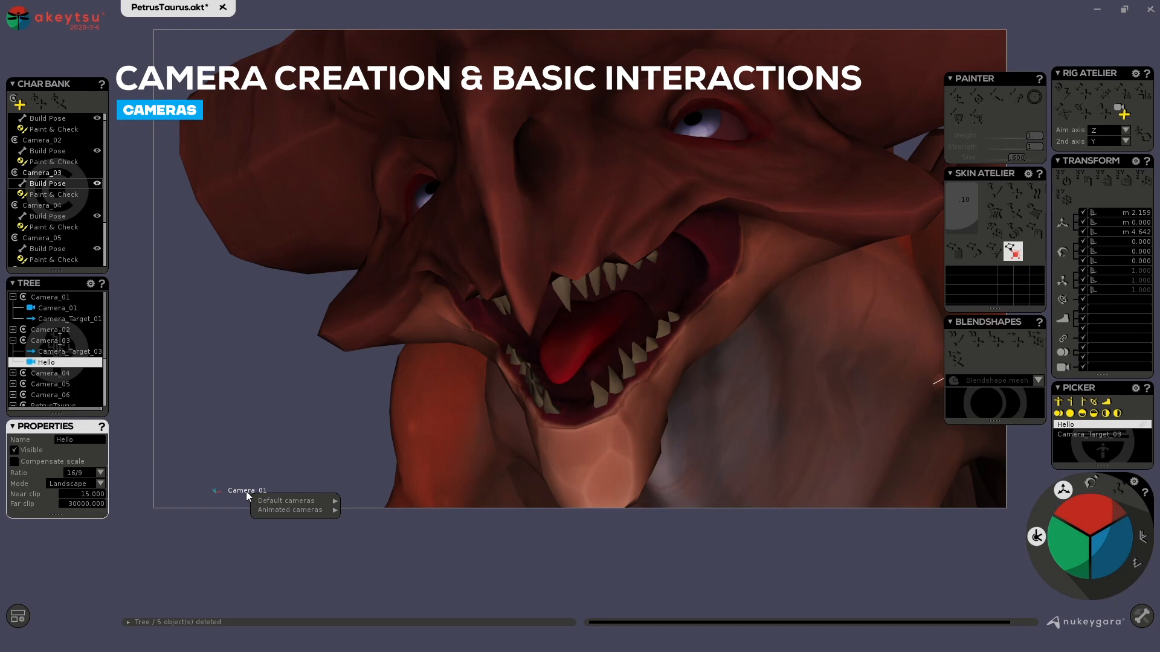
{"action": "mouse_move", "coordinate": [291, 509]}
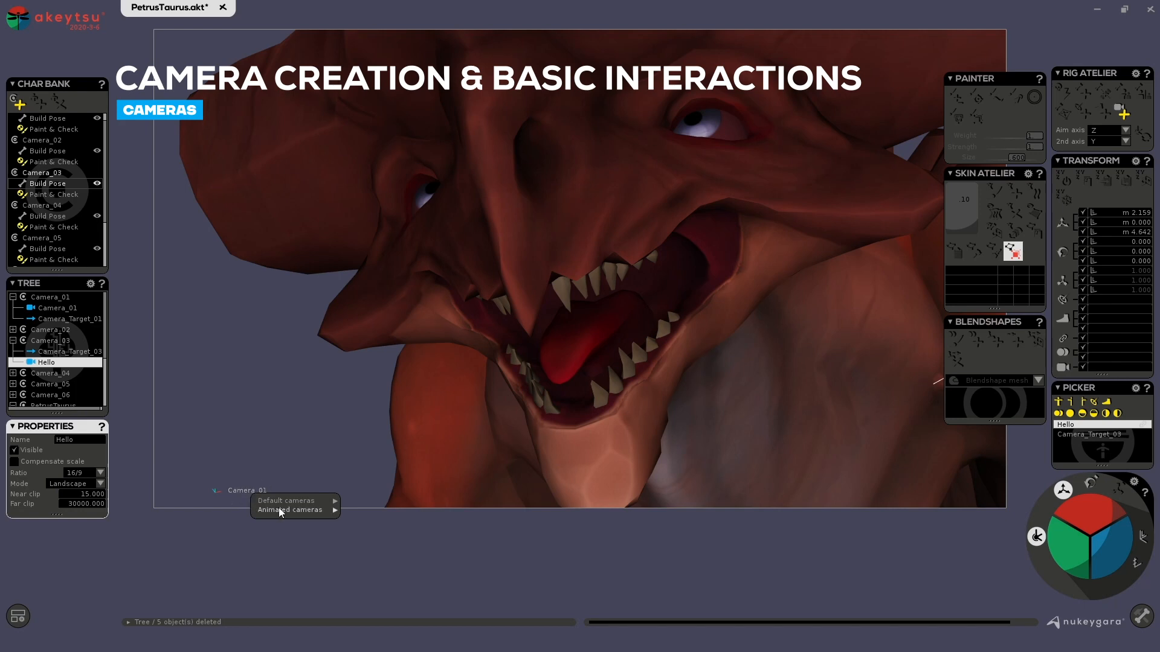
{"action": "left_click", "coordinate": [291, 510]}
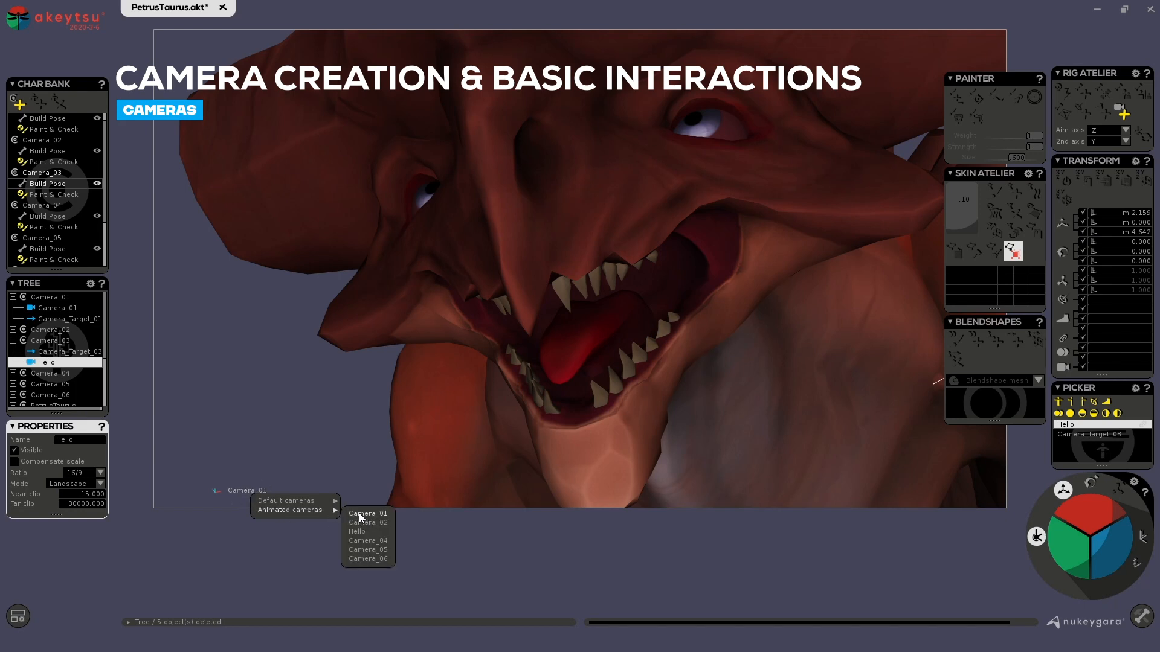
{"action": "left_click", "coordinate": [358, 532]}
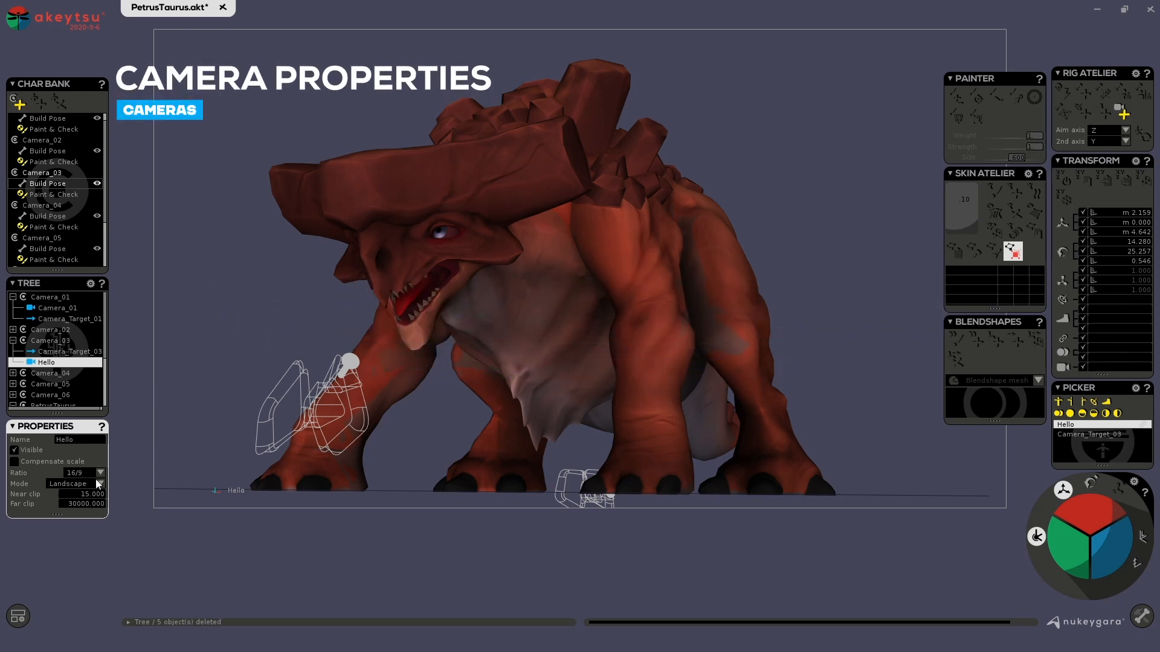
Set the Hello camera's aspect ratio, try portrait framing, then settle back on landscape
{"action": "left_click", "coordinate": [98, 472]}
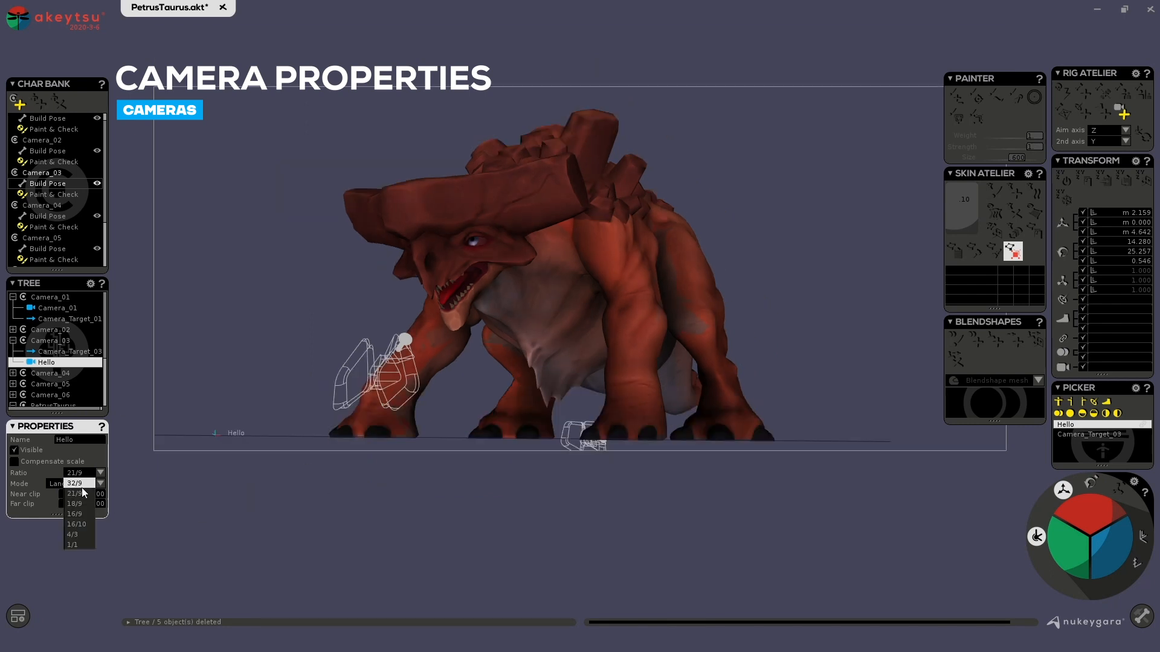
{"action": "left_click", "coordinate": [73, 483]}
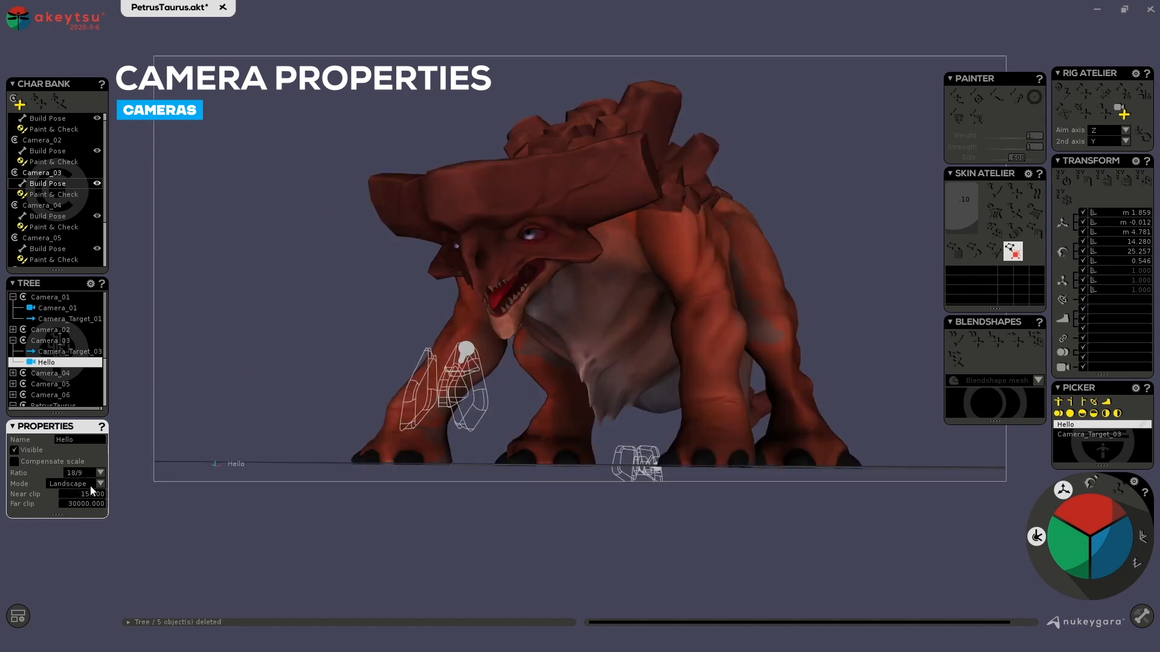
{"action": "left_click", "coordinate": [70, 483]}
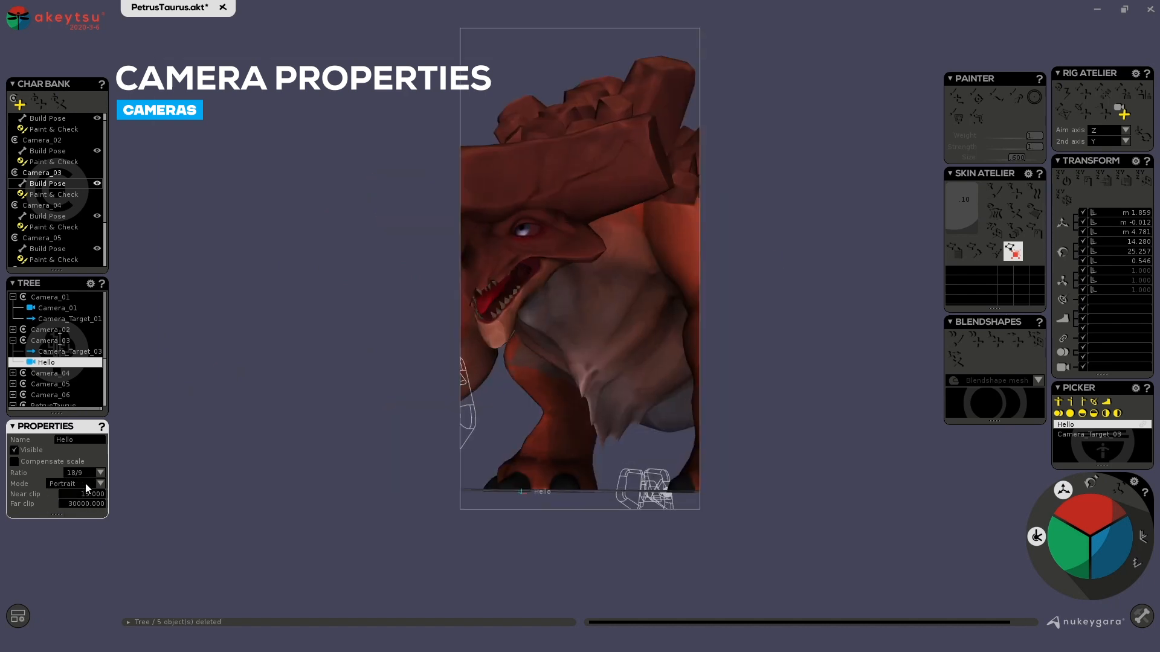
{"action": "left_click", "coordinate": [74, 484]}
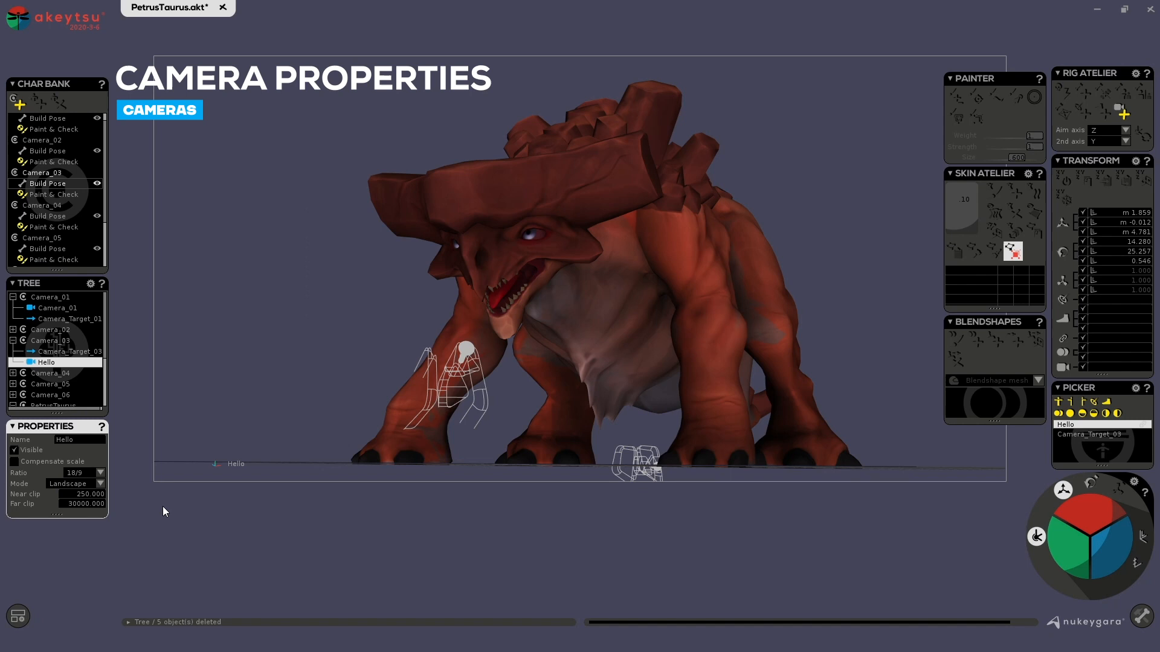
{"action": "mouse_move", "coordinate": [243, 476]}
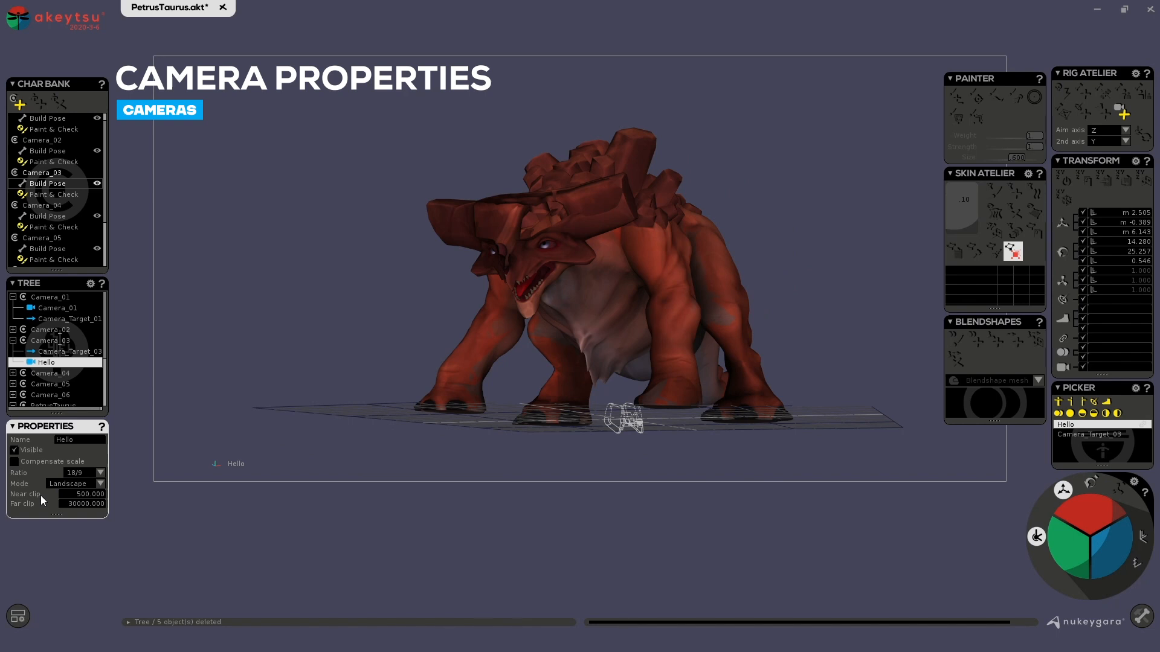
{"action": "mouse_move", "coordinate": [286, 275]}
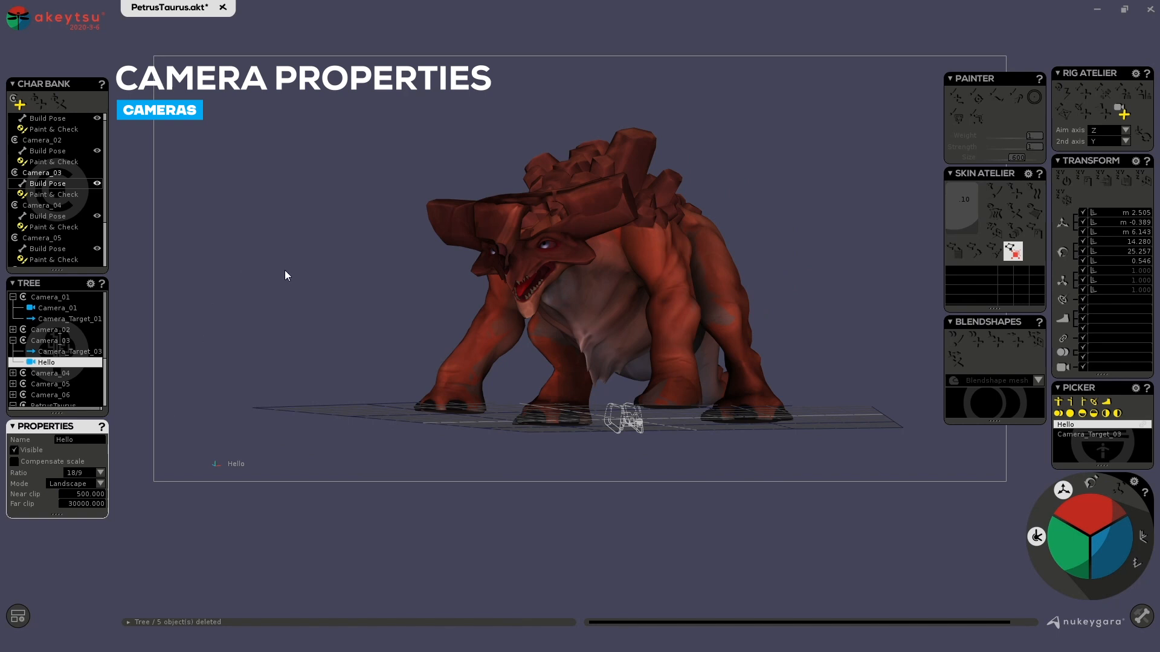
{"action": "mouse_move", "coordinate": [438, 307]}
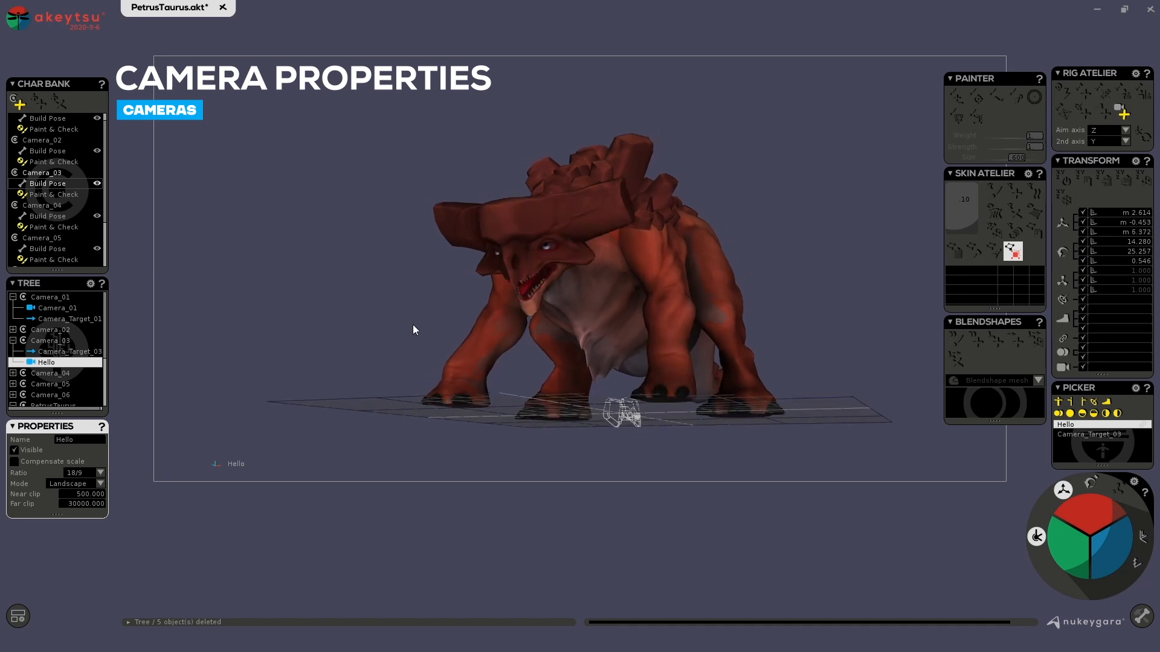
{"action": "mouse_move", "coordinate": [35, 503]}
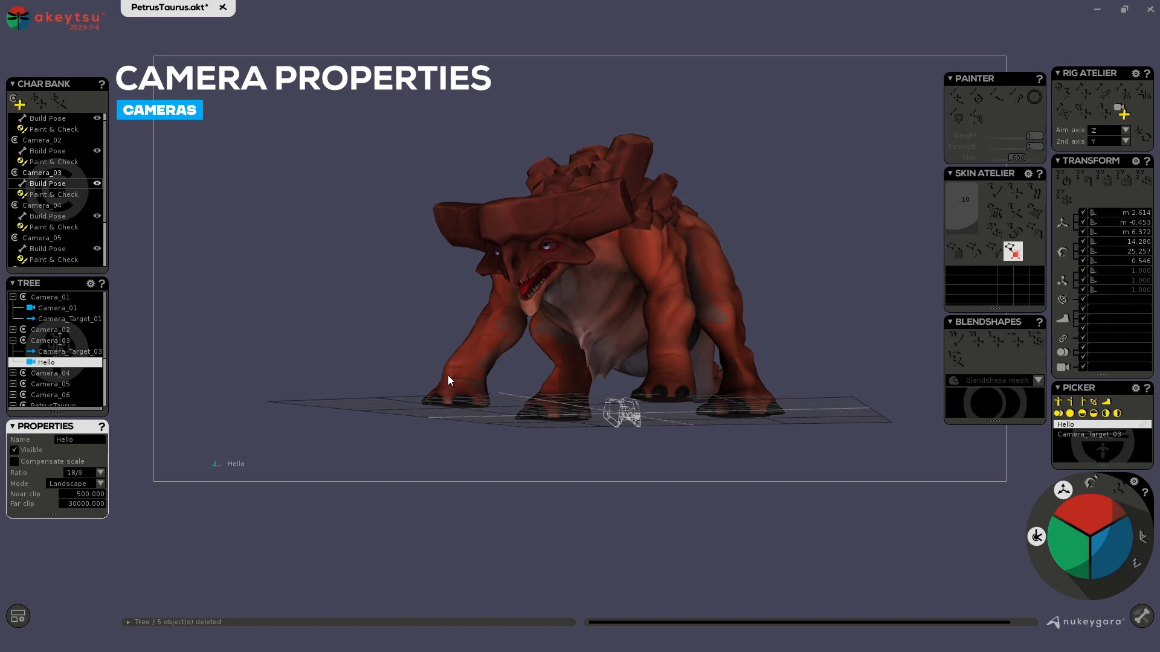
{"action": "mouse_move", "coordinate": [457, 397]}
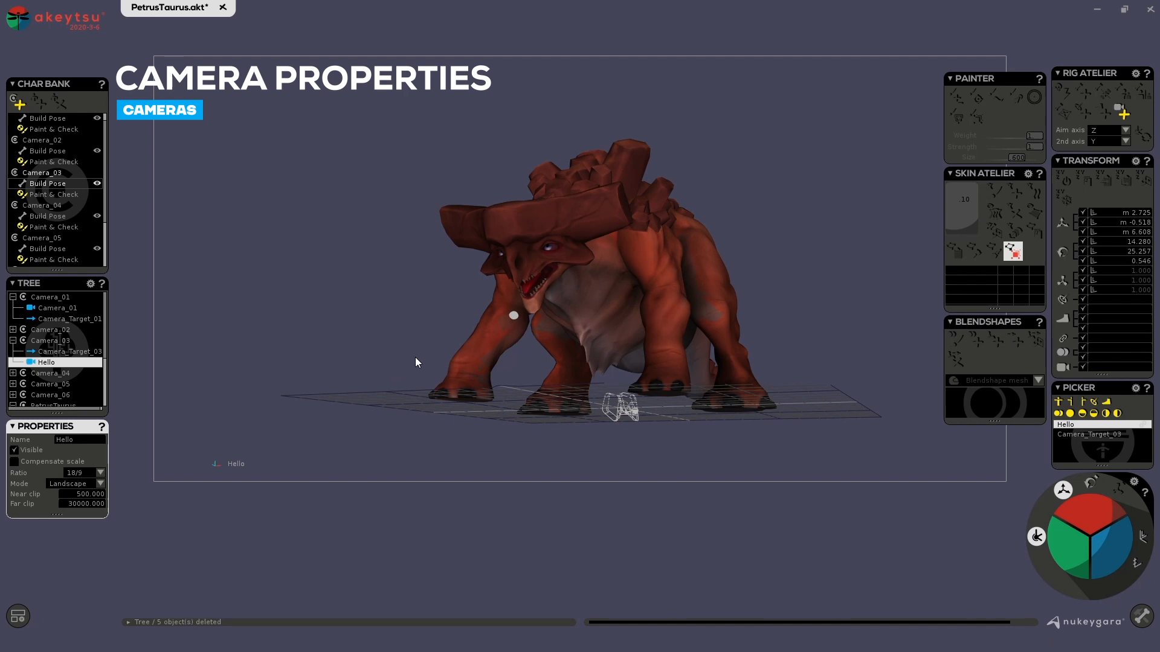
{"action": "mouse_move", "coordinate": [84, 514]}
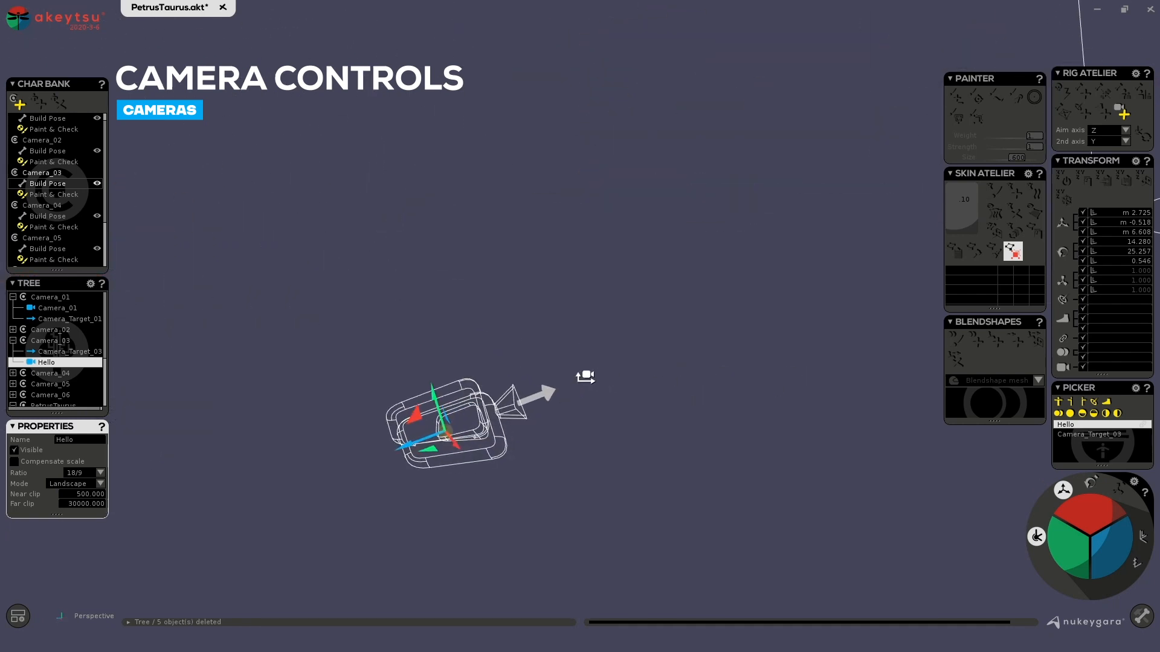
{"action": "mouse_move", "coordinate": [522, 325]}
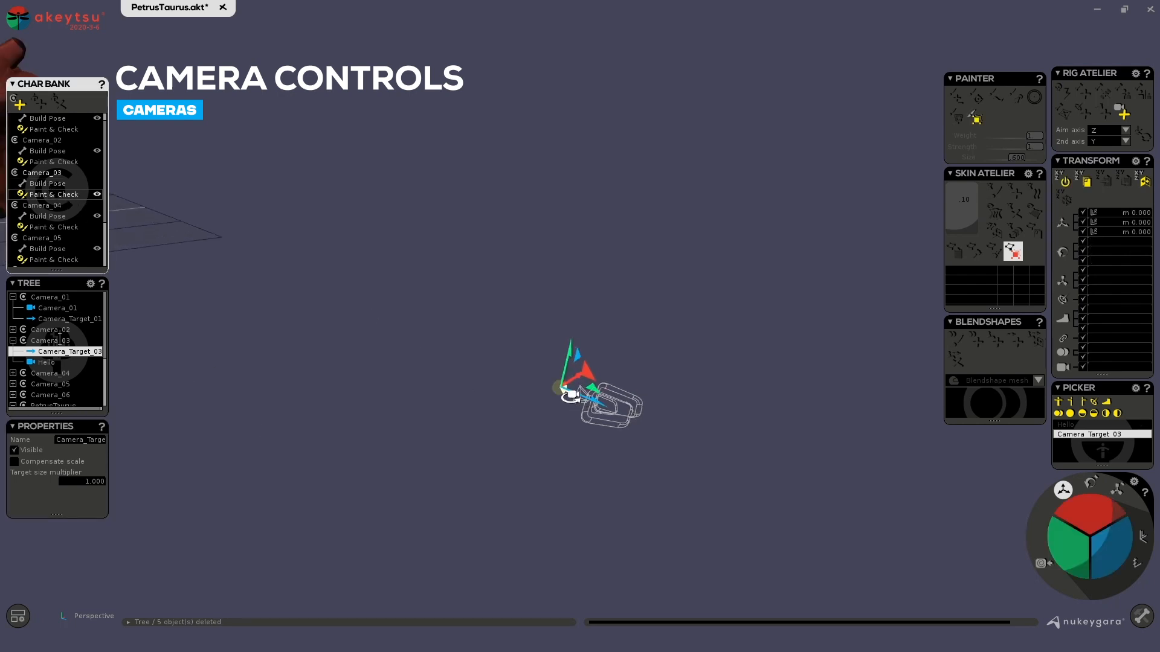
Drag Camera_Target_03 off its origin and onto the creature
{"action": "left_click_drag", "start_coordinate": [584, 377], "coordinate": [525, 369]}
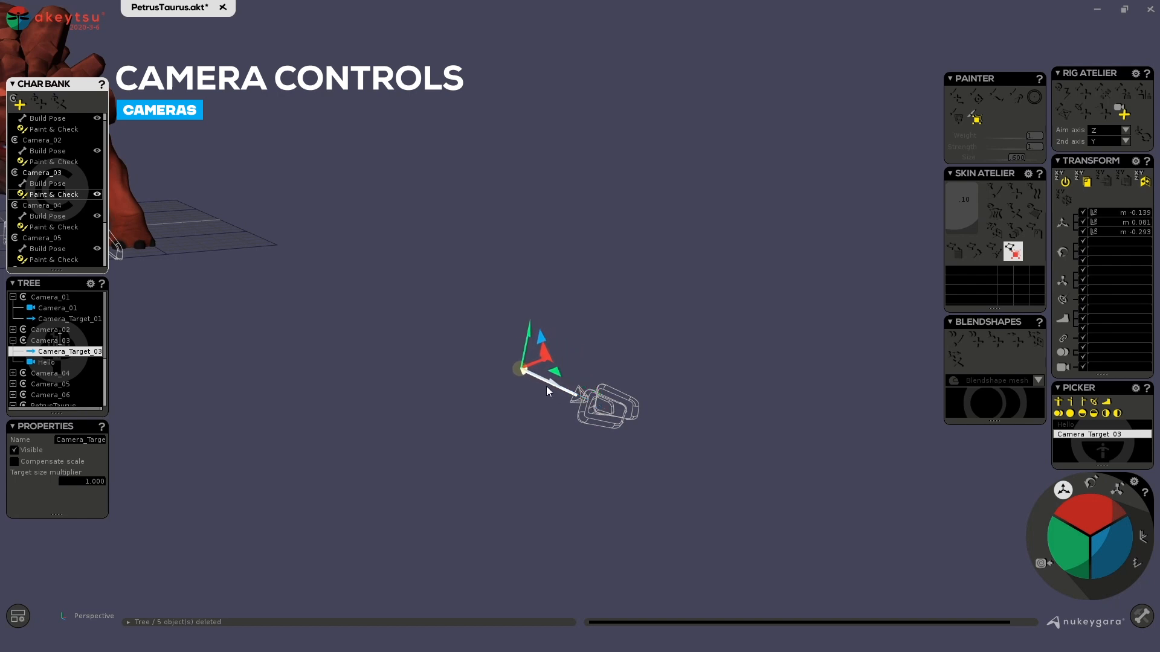
{"action": "left_click_drag", "start_coordinate": [525, 369], "coordinate": [160, 196]}
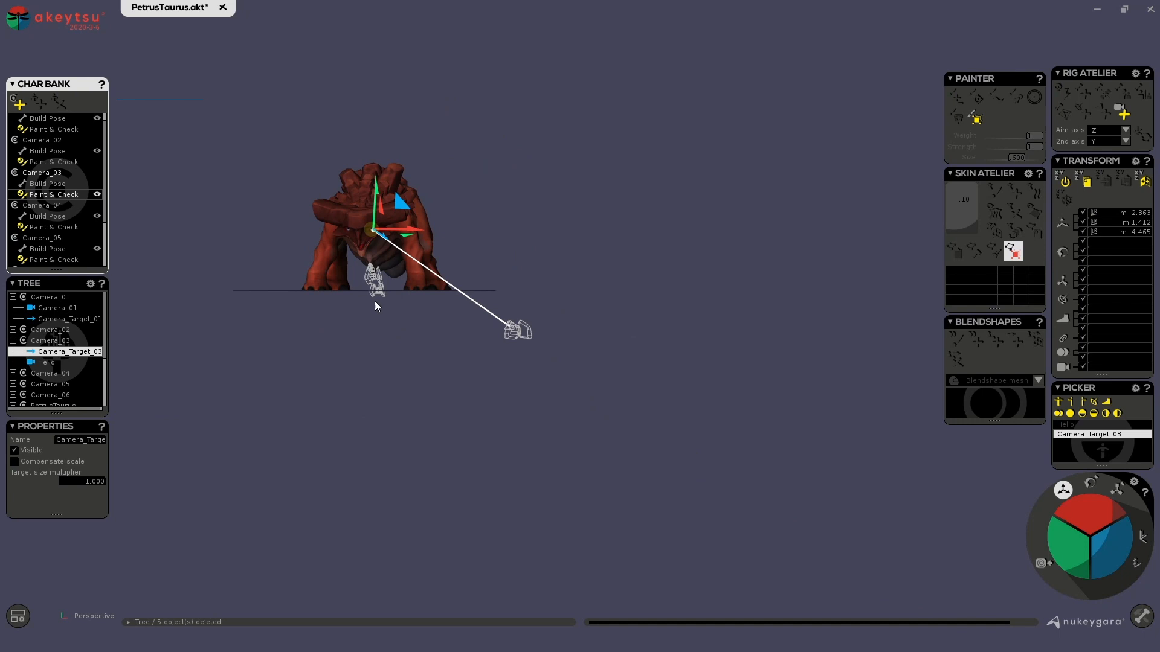
Move the selected Hello camera to the creature's front right, then to its left side
{"action": "left_click", "coordinate": [45, 362]}
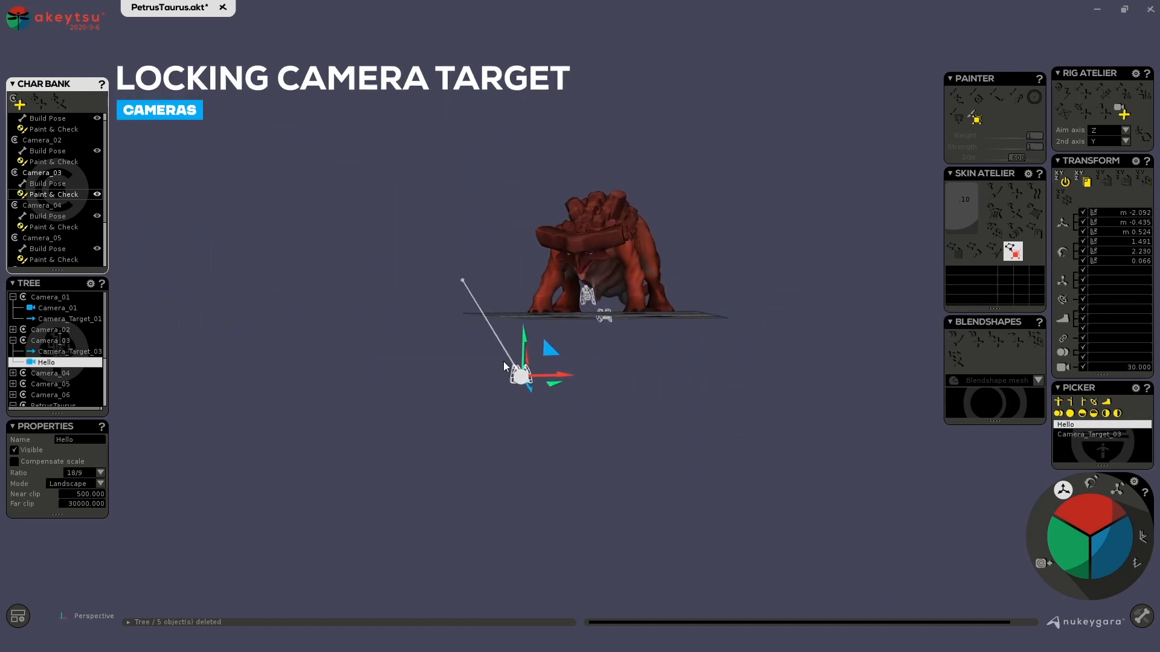
{"action": "left_click_drag", "start_coordinate": [526, 370], "coordinate": [696, 384]}
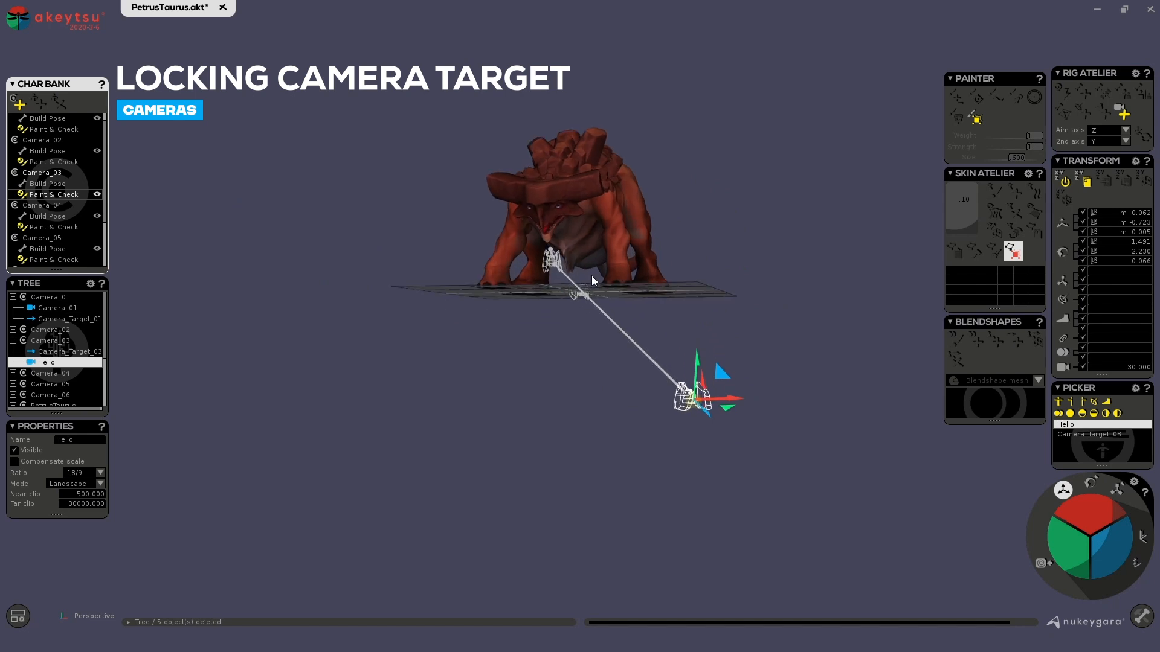
{"action": "mouse_move", "coordinate": [560, 212]}
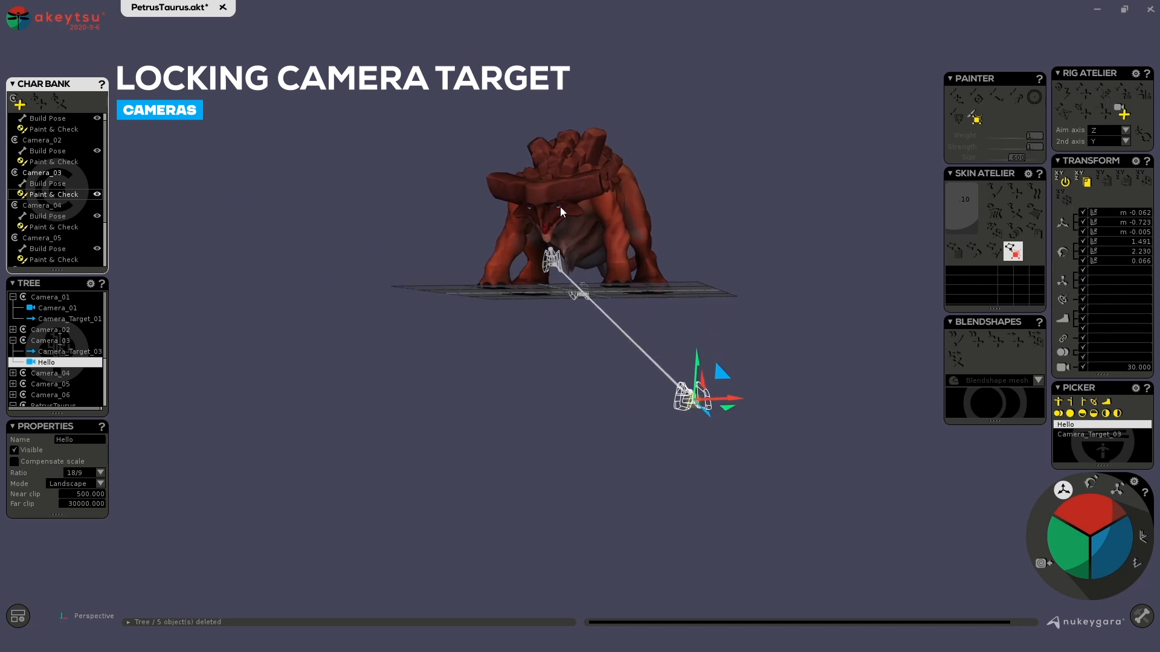
{"action": "left_click_drag", "start_coordinate": [703, 396], "coordinate": [699, 307]}
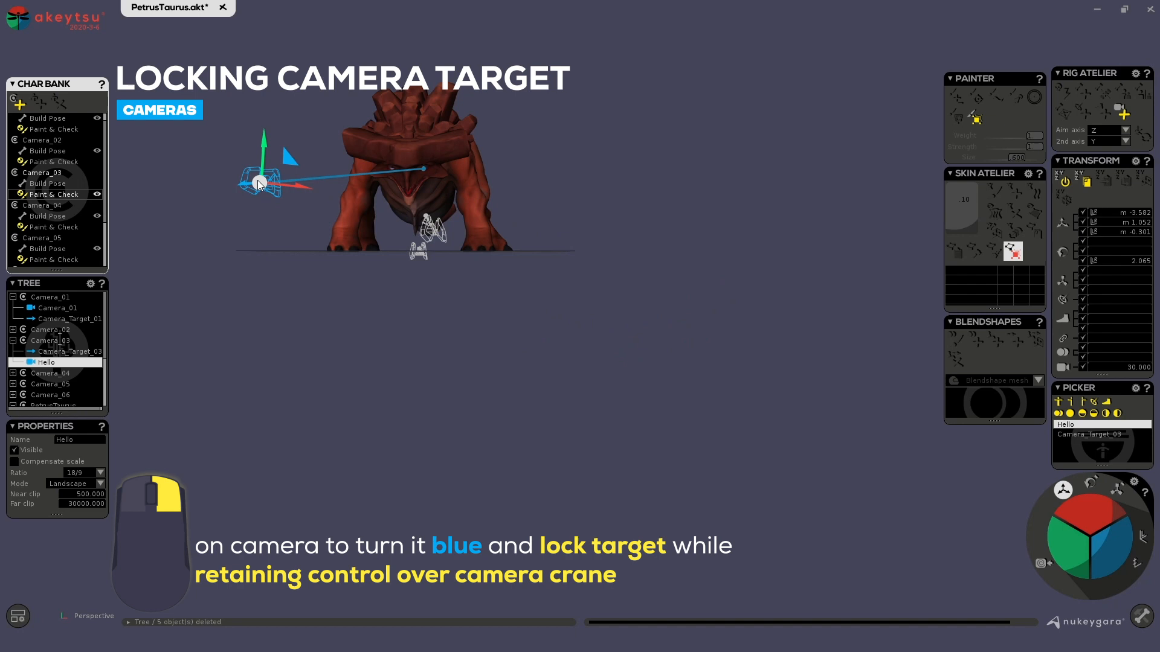
Lock the camera on its target and swing it low, up beside the head, then in front
{"action": "left_click_drag", "start_coordinate": [258, 183], "coordinate": [533, 196]}
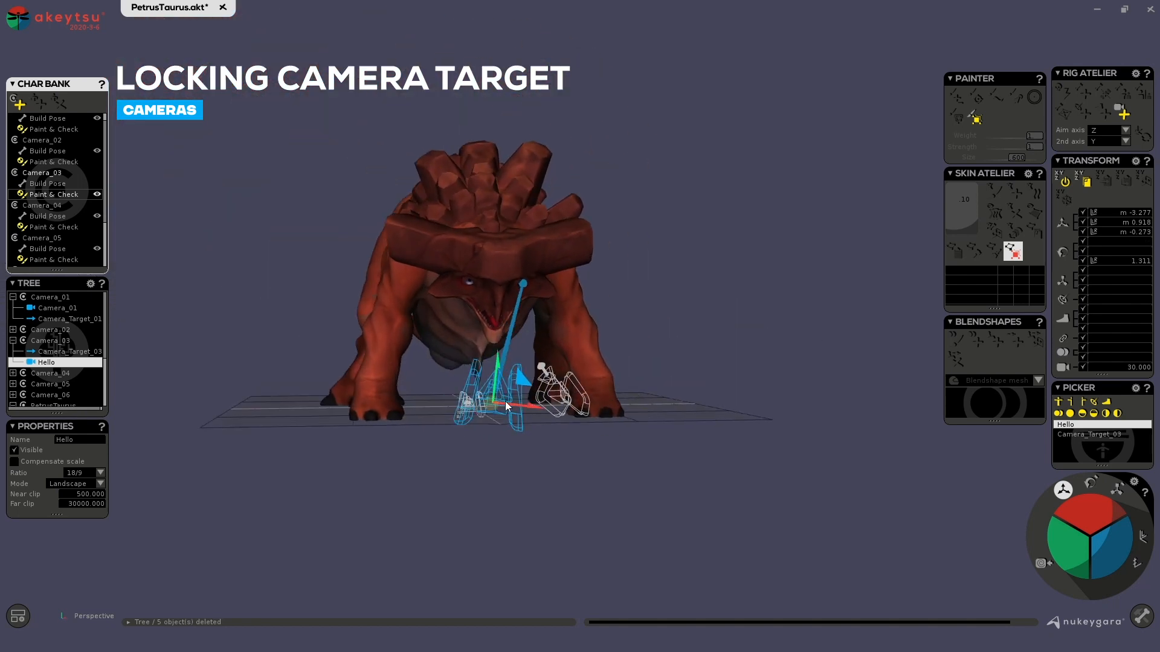
{"action": "left_click_drag", "start_coordinate": [503, 400], "coordinate": [252, 321]}
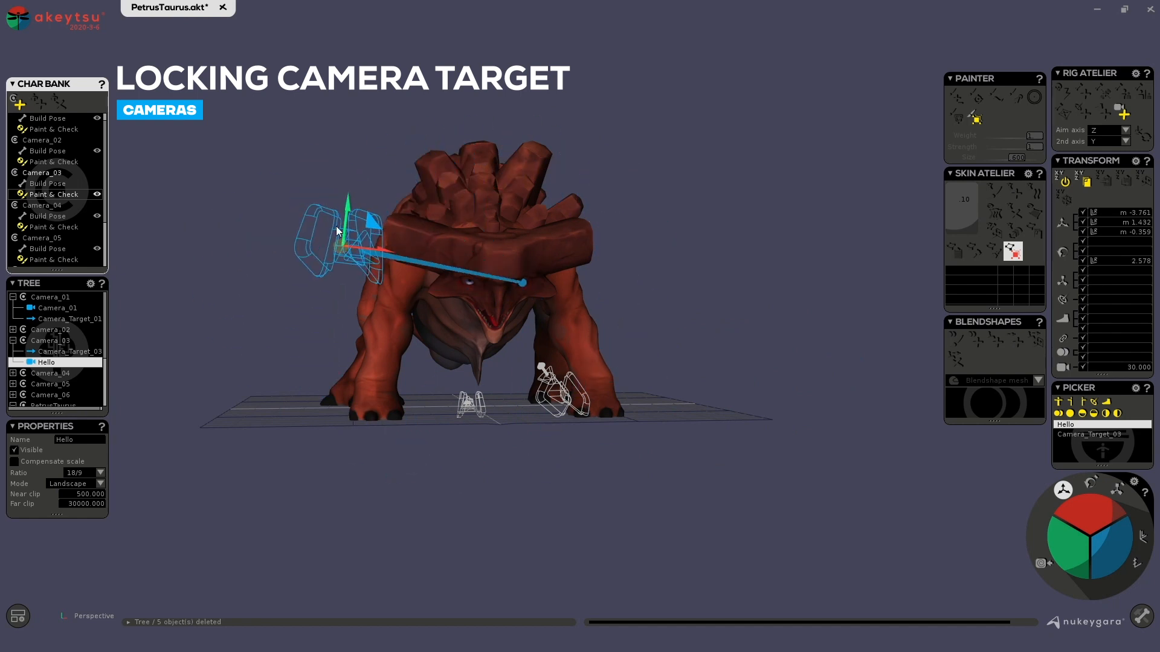
{"action": "mouse_move", "coordinate": [333, 219]}
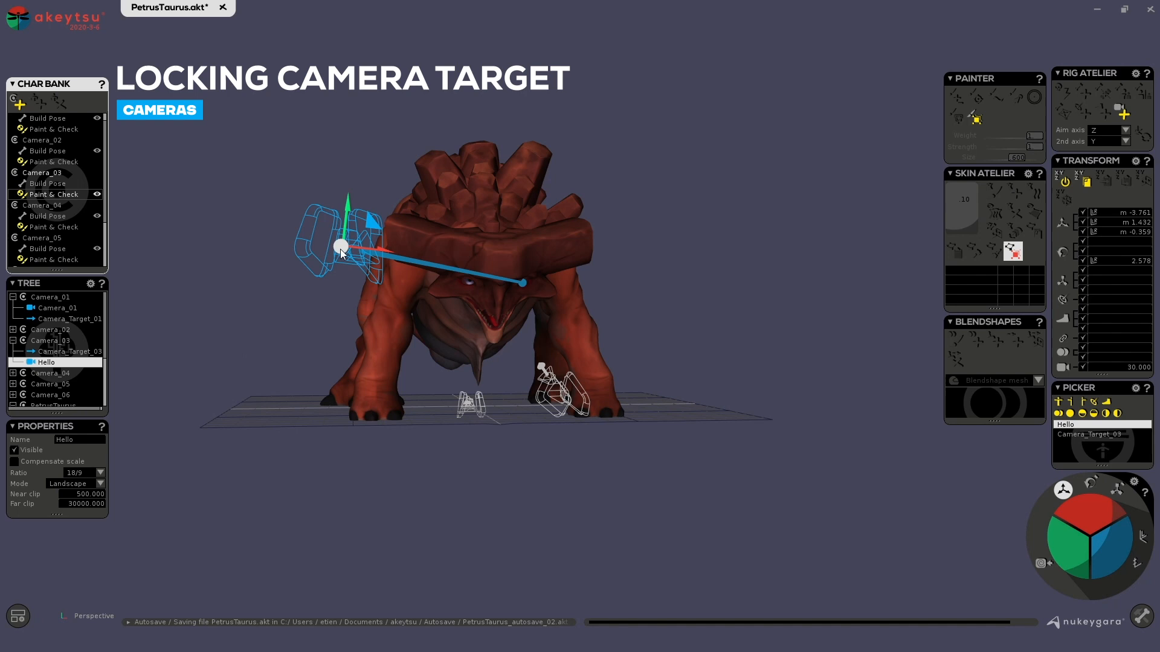
{"action": "left_click_drag", "start_coordinate": [341, 245], "coordinate": [799, 209]}
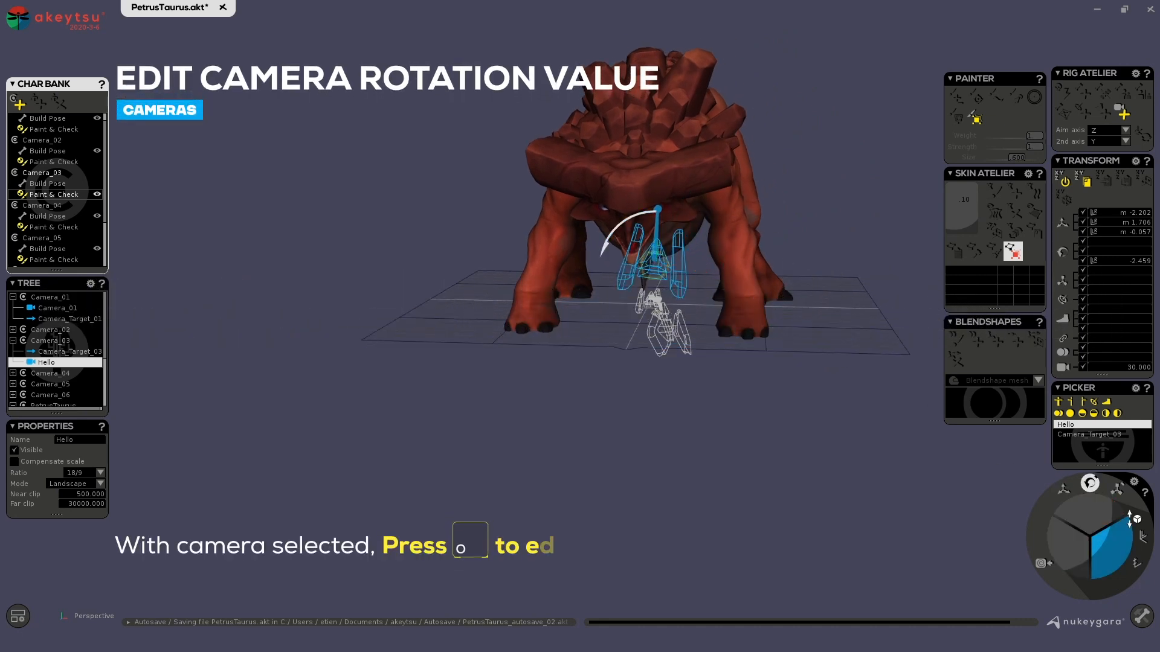
Roll the camera around its aiming line with the rotation gizmo, trying several tilts
{"action": "key", "text": "o"}
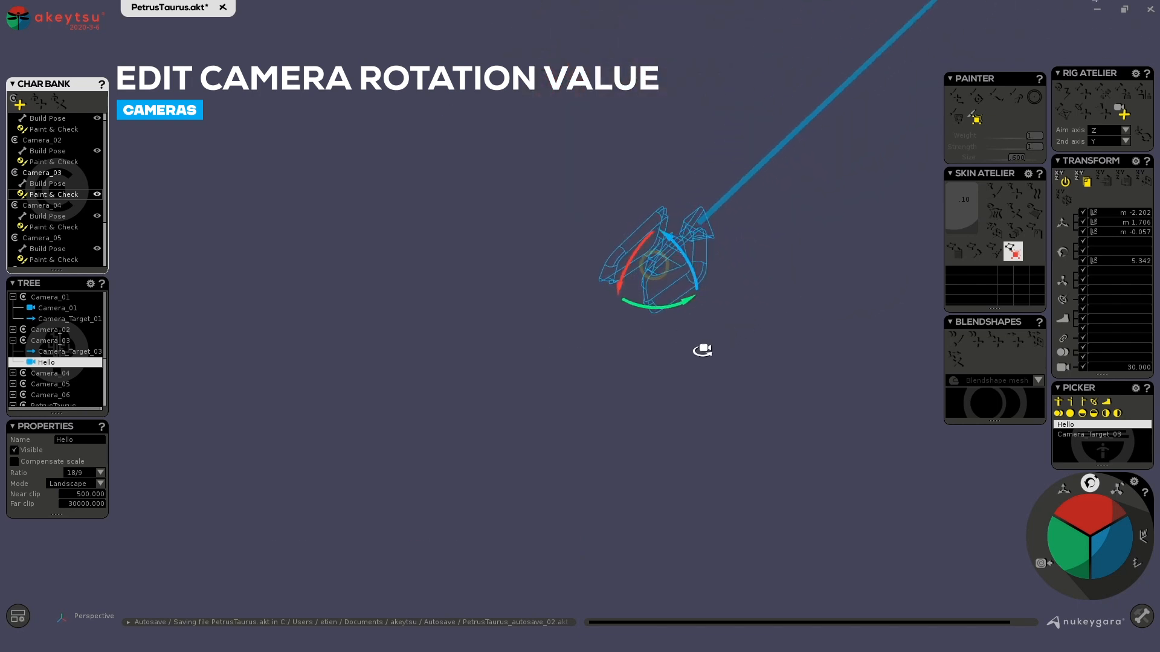
{"action": "left_click_drag", "start_coordinate": [702, 350], "coordinate": [623, 324]}
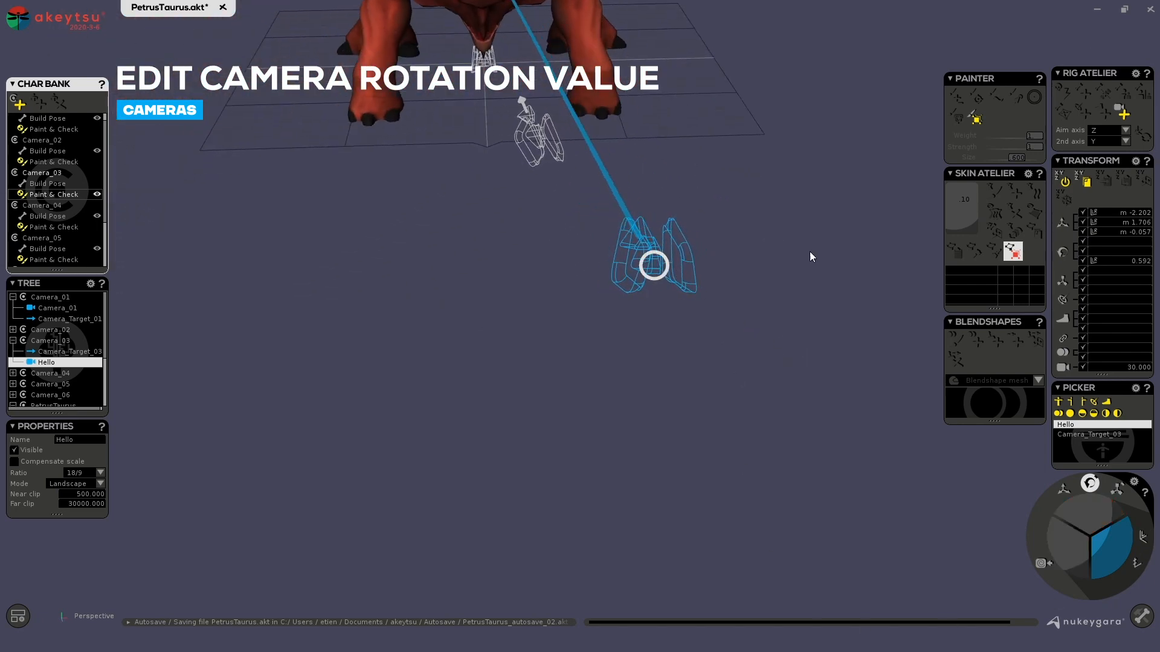
{"action": "left_click_drag", "start_coordinate": [653, 265], "coordinate": [572, 129]}
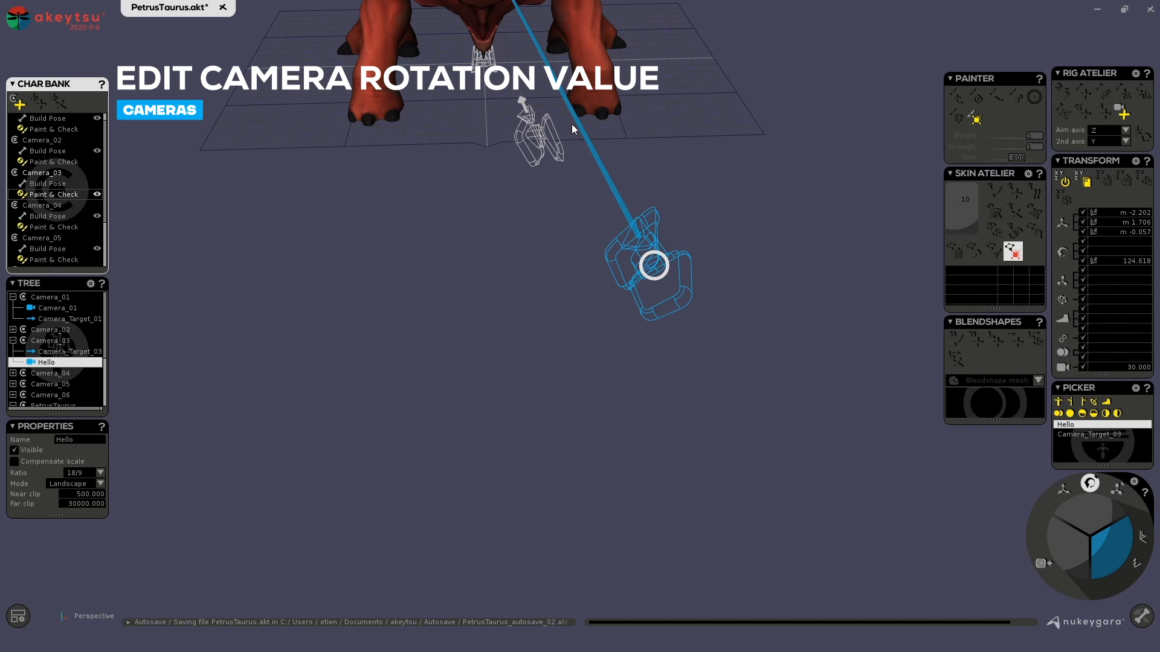
{"action": "left_click_drag", "start_coordinate": [653, 265], "coordinate": [868, 402]}
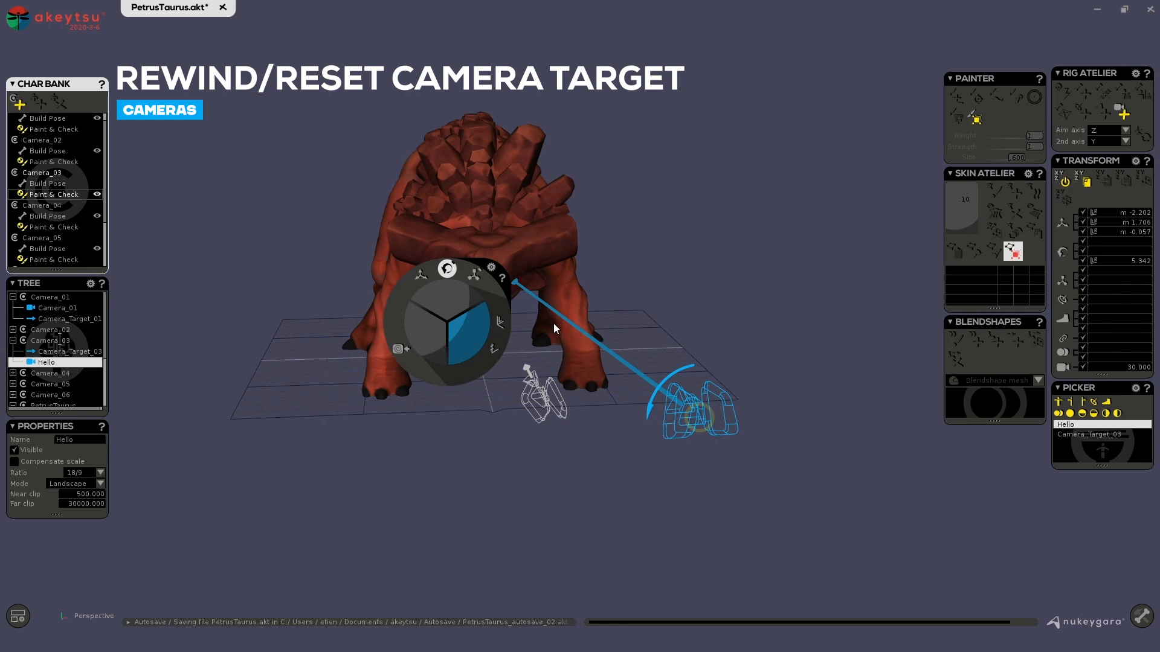
{"action": "mouse_move", "coordinate": [715, 394]}
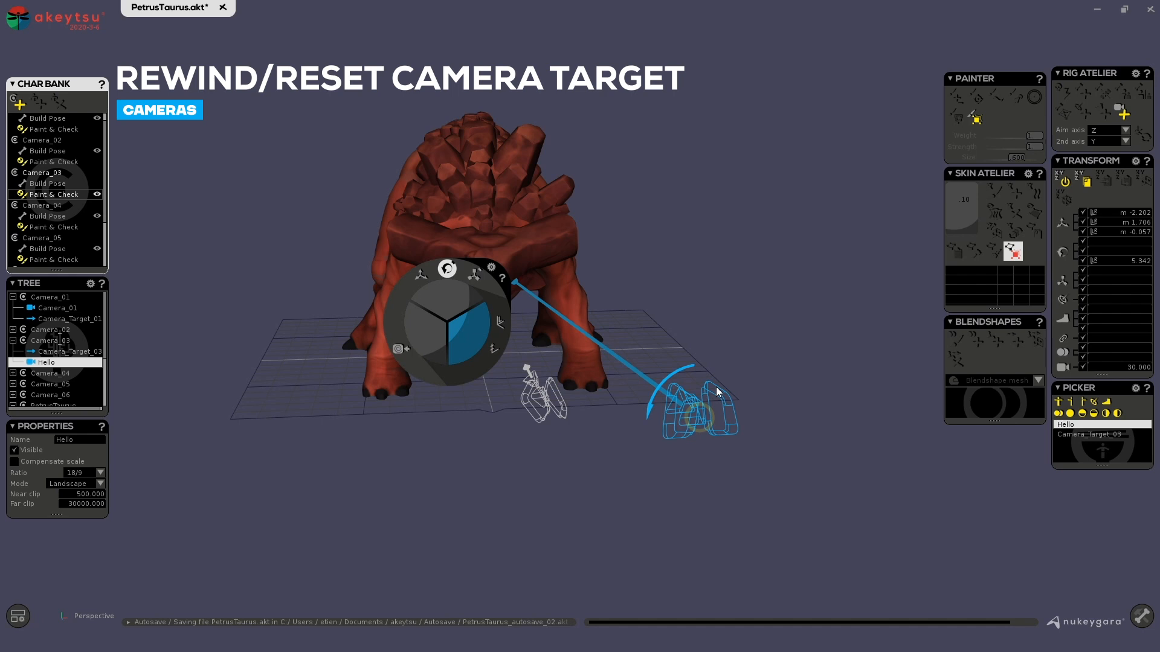
{"action": "mouse_move", "coordinate": [403, 354]}
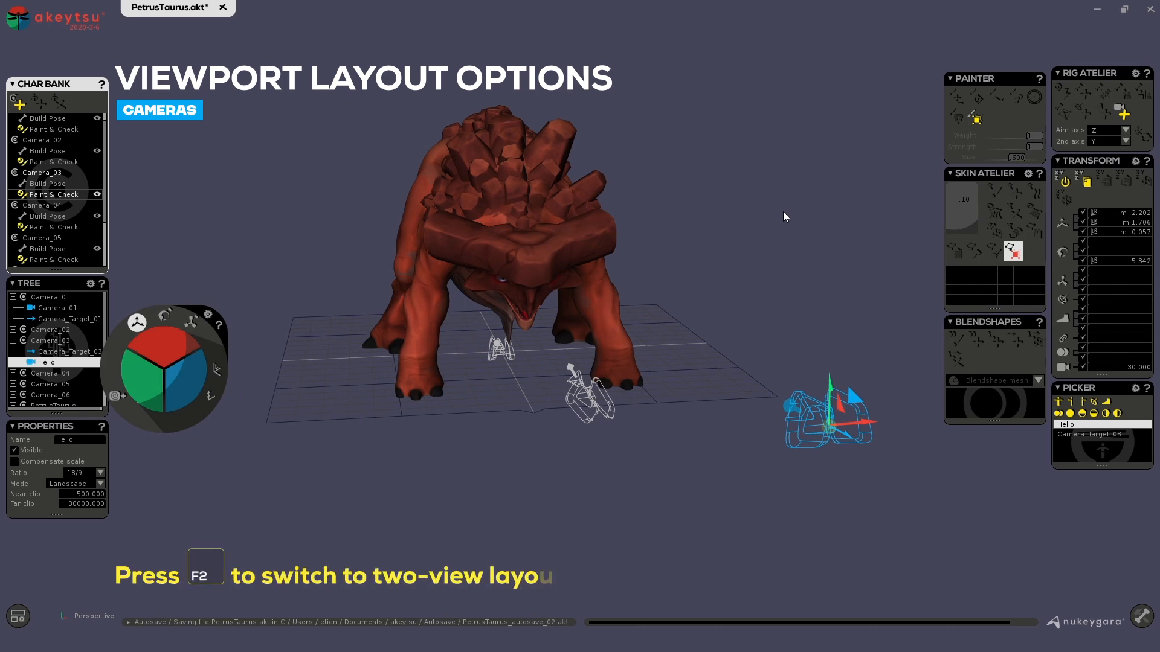
Switch to the two-view viewport layout with F2
{"action": "key", "text": "f2"}
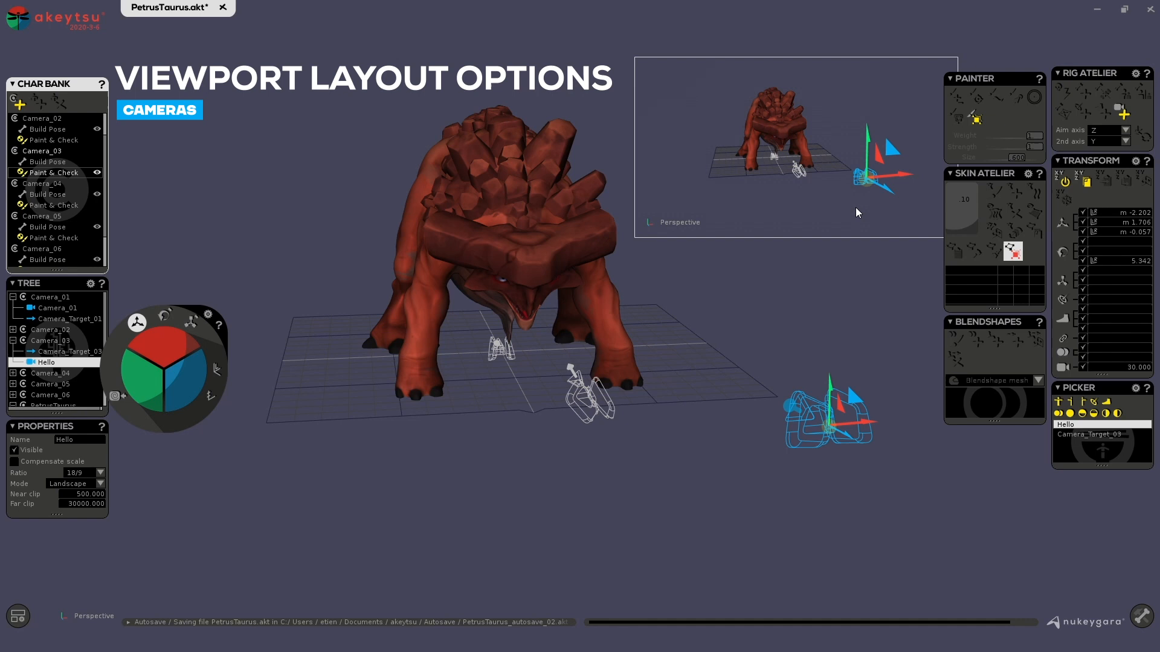
{"action": "mouse_move", "coordinate": [806, 161]}
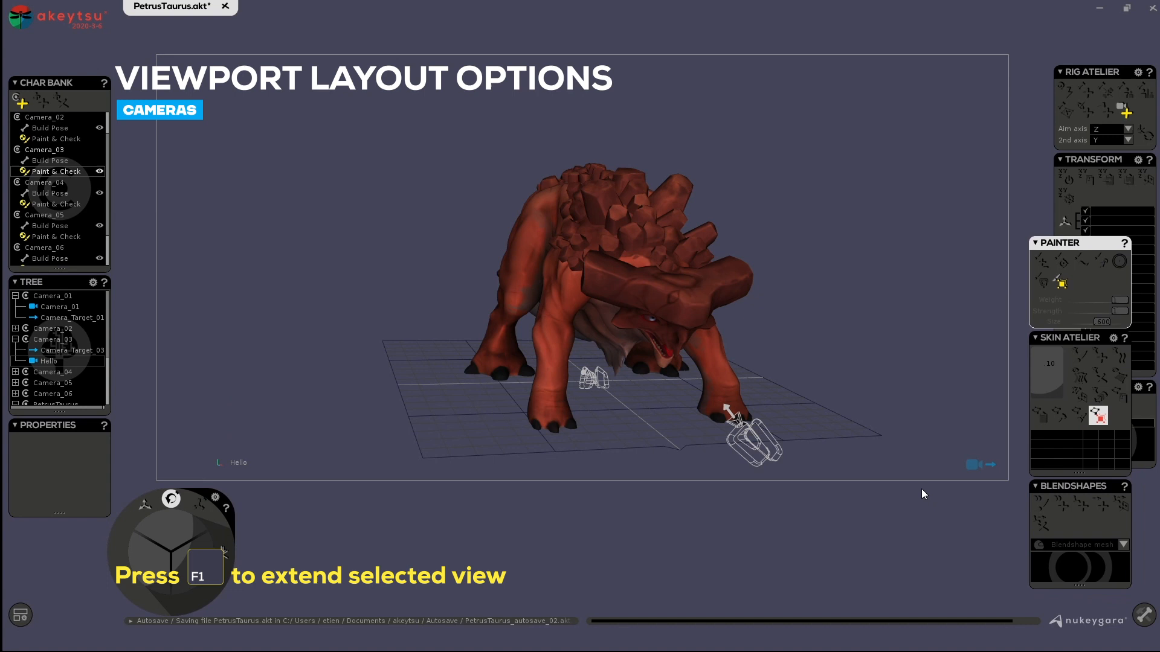
{"action": "mouse_move", "coordinate": [591, 499]}
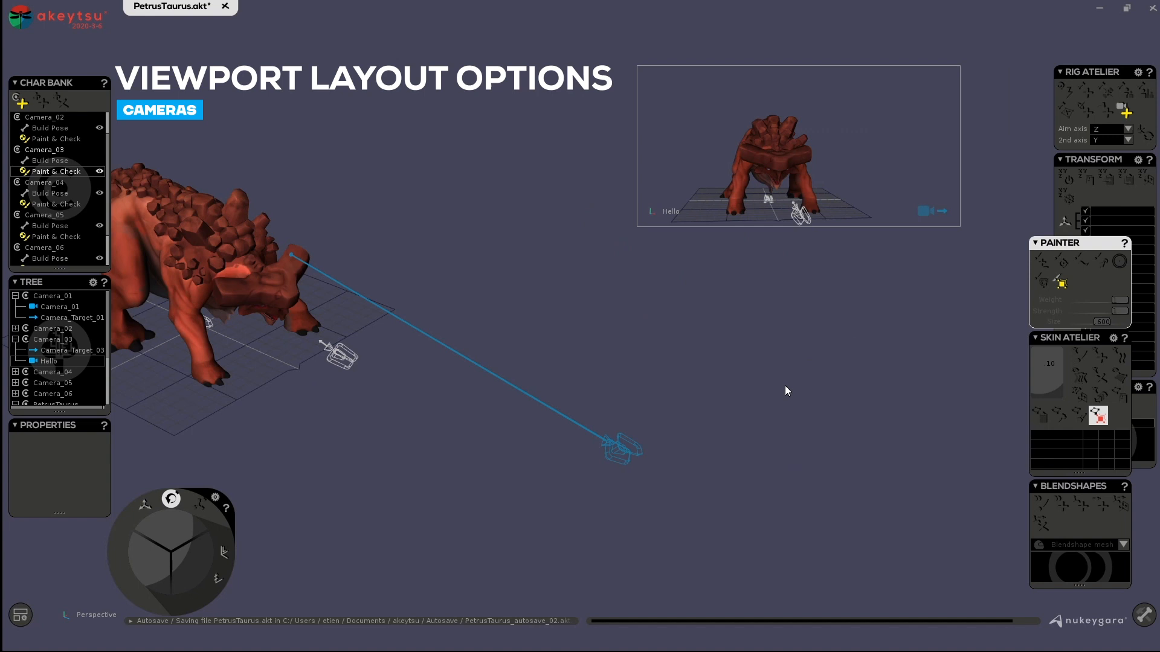
Drag the Hello camera around the creature to a new viewing angle
{"action": "left_click_drag", "start_coordinate": [786, 390], "coordinate": [655, 420]}
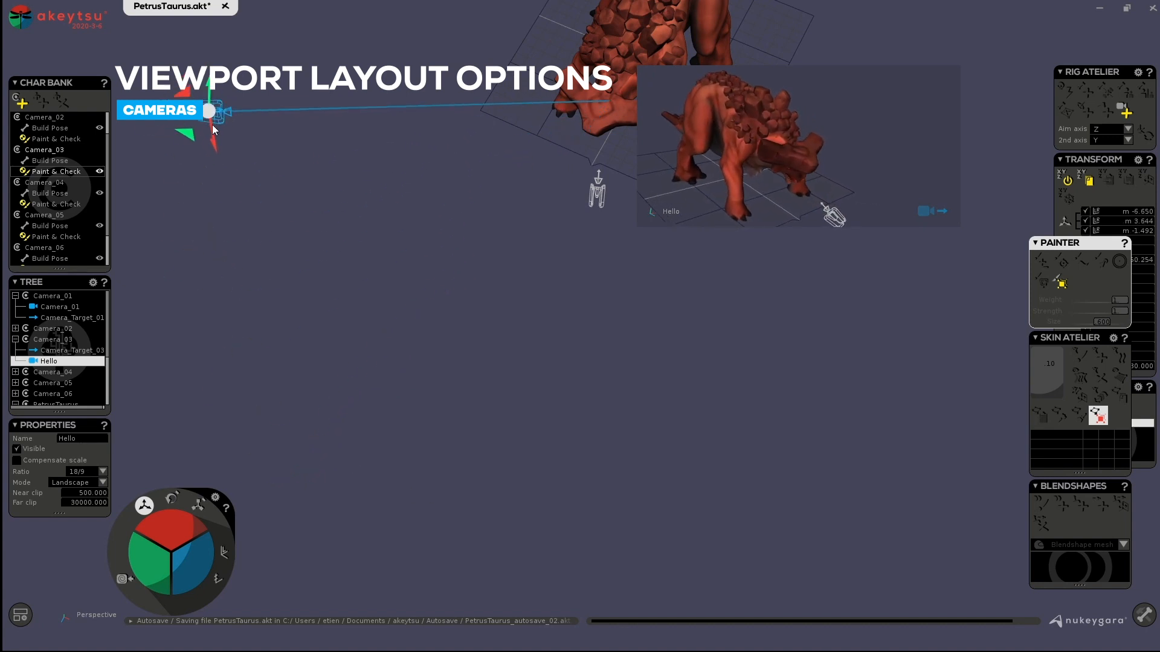
{"action": "left_click_drag", "start_coordinate": [211, 111], "coordinate": [340, 404]}
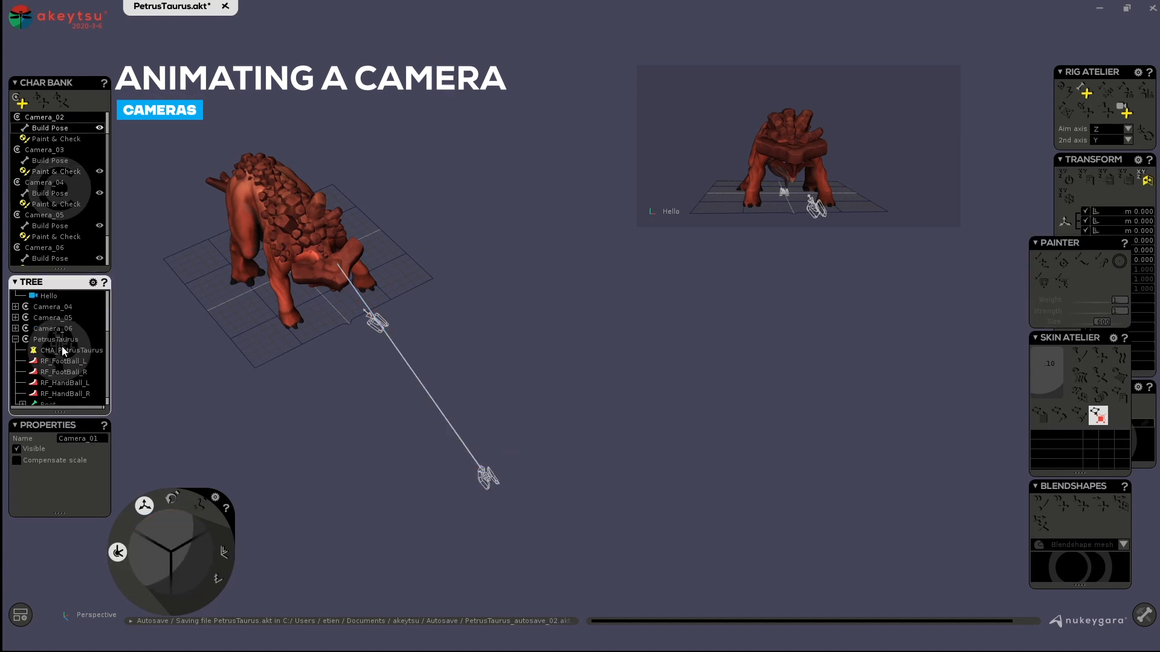
Select the extra cameras for removal and switch to the animation workspace
{"action": "left_click", "coordinate": [53, 328]}
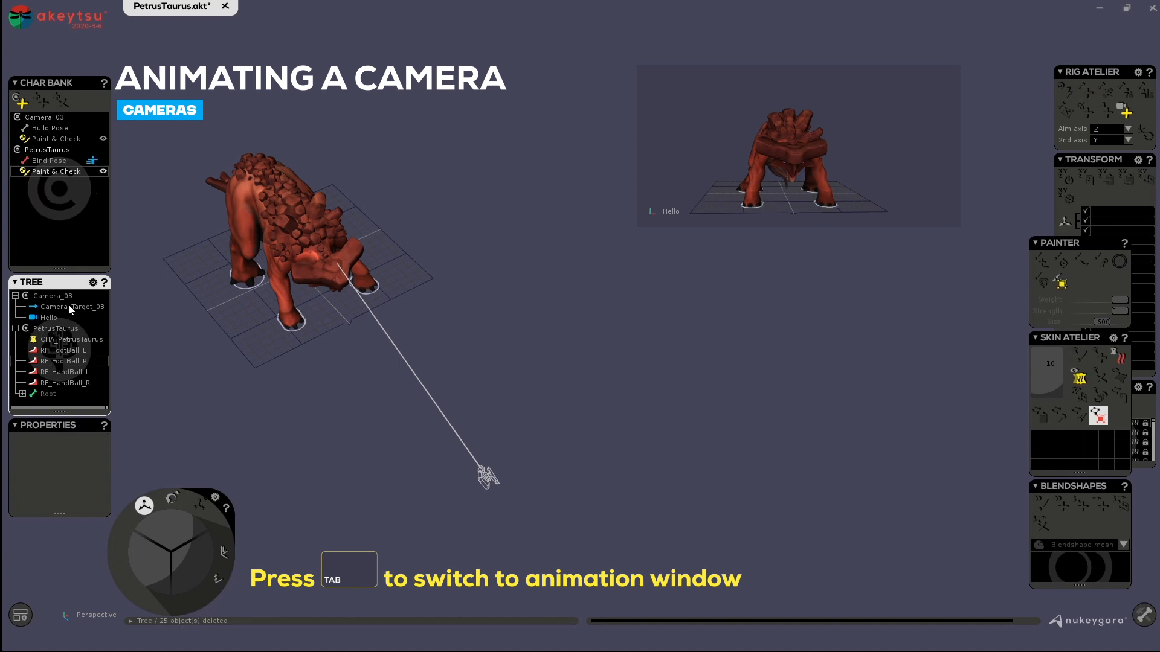
{"action": "key", "text": "Tab"}
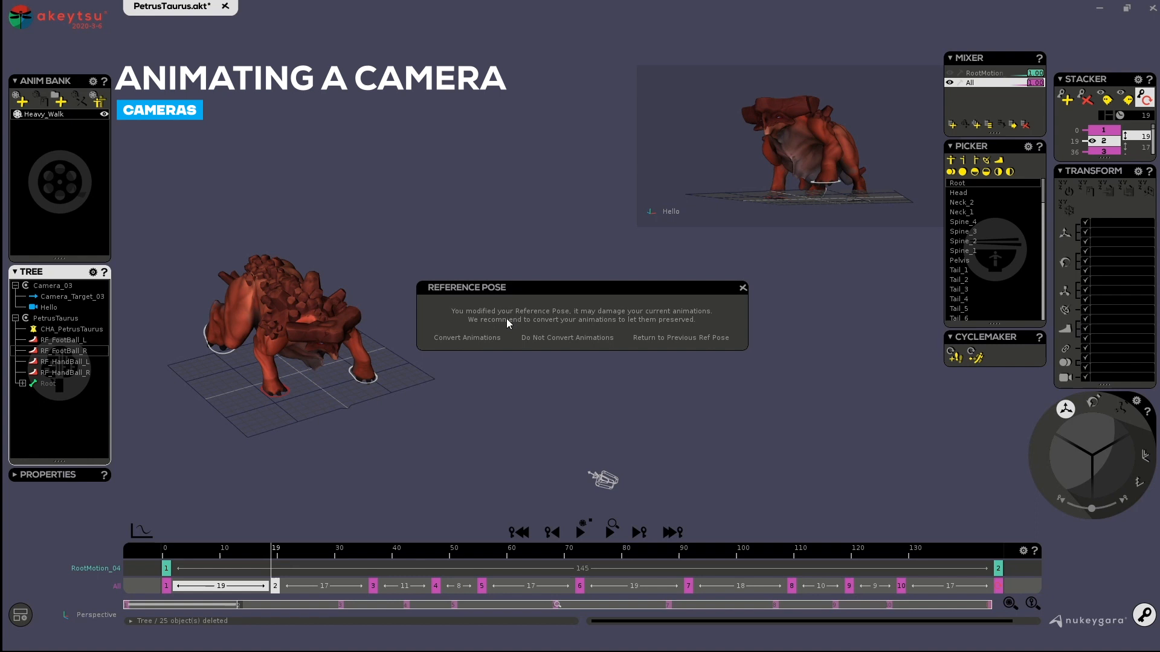
{"action": "mouse_move", "coordinate": [493, 344]}
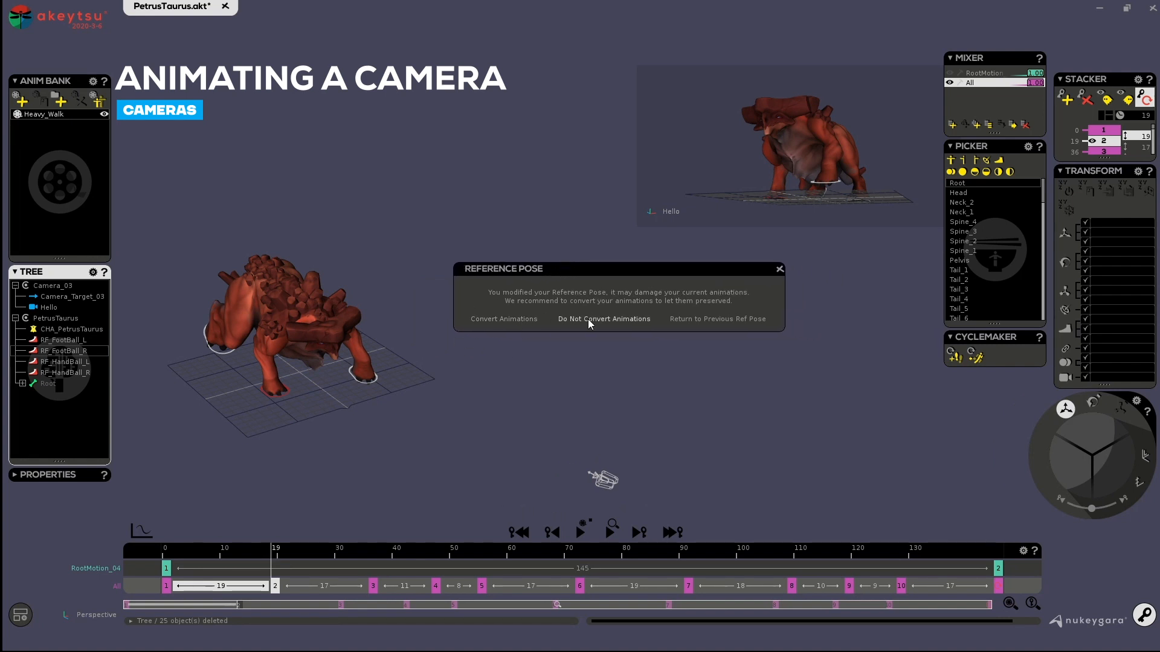
Choose Do Not Convert Animations in the Reference Pose warning
{"action": "left_click", "coordinate": [603, 319]}
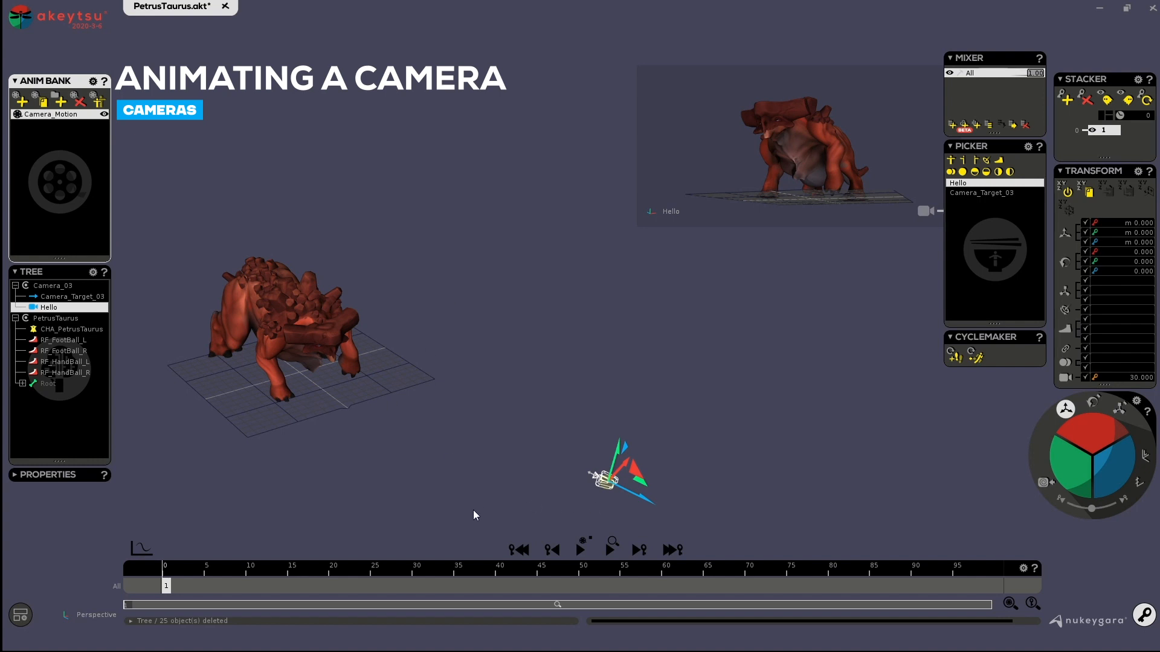
{"action": "mouse_move", "coordinate": [493, 446]}
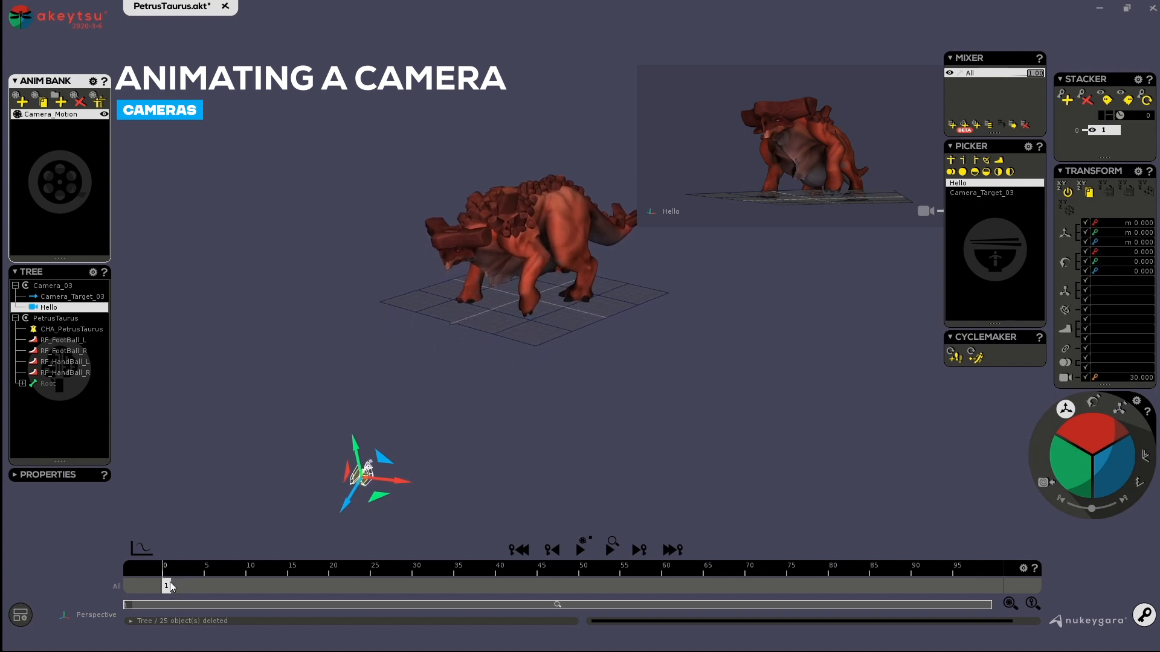
{"action": "mouse_move", "coordinate": [205, 572]}
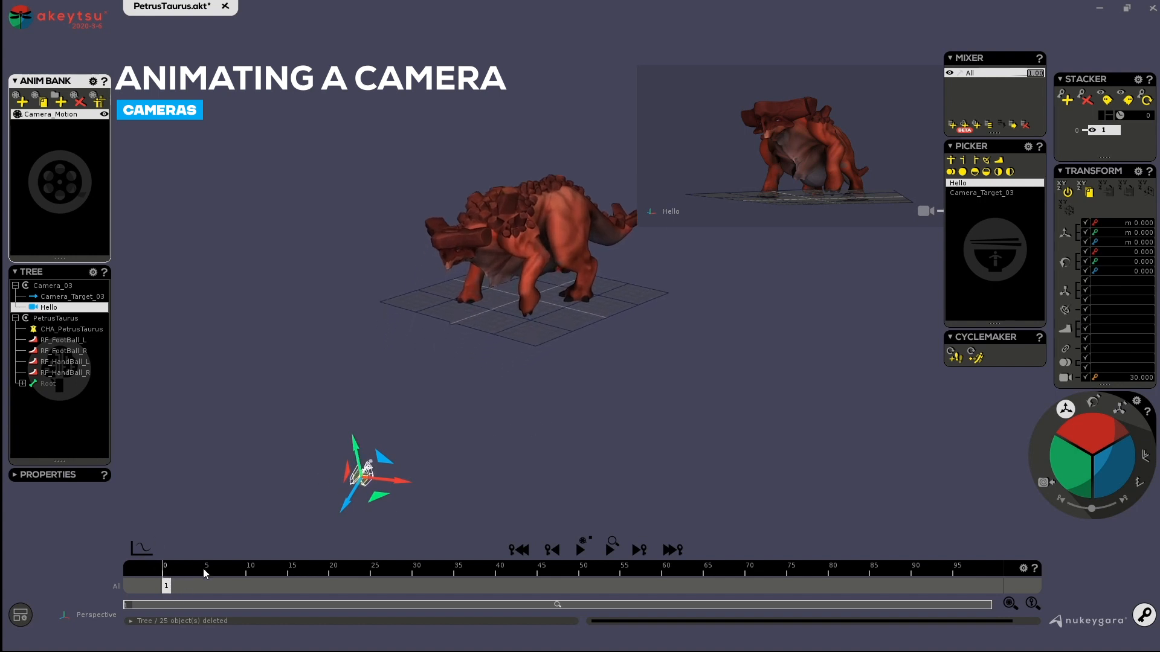
Key the Hello camera at frame 64 in a new position and adjust its aspect ratio in Properties
{"action": "left_click", "coordinate": [65, 296]}
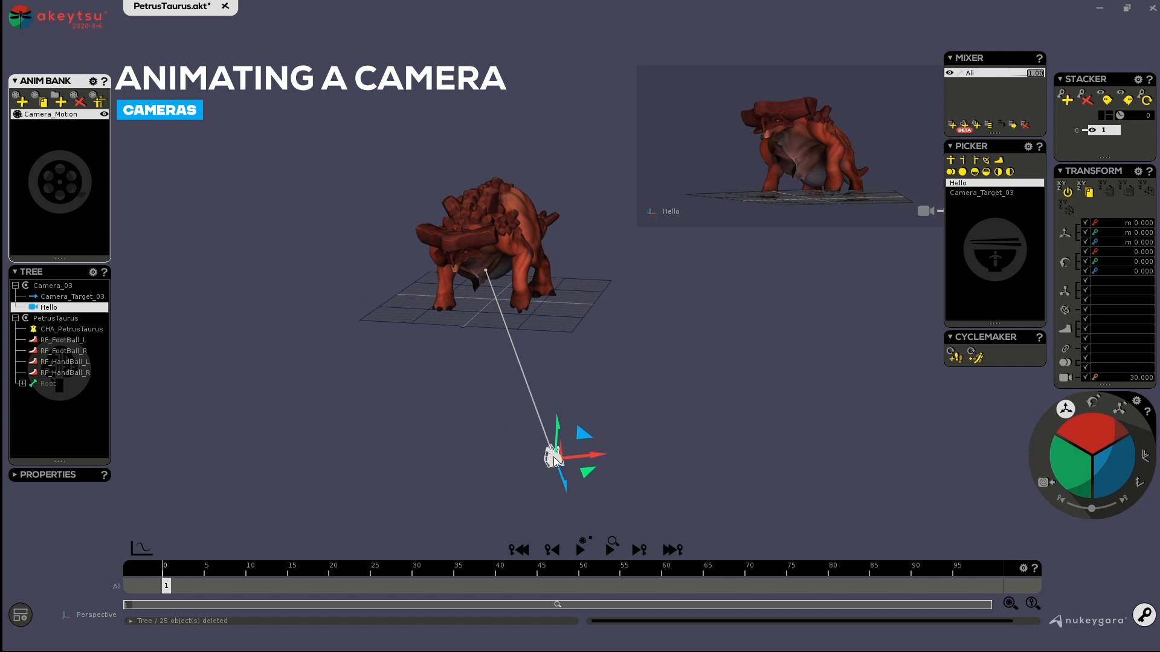
{"action": "left_click_drag", "start_coordinate": [554, 455], "coordinate": [558, 384]}
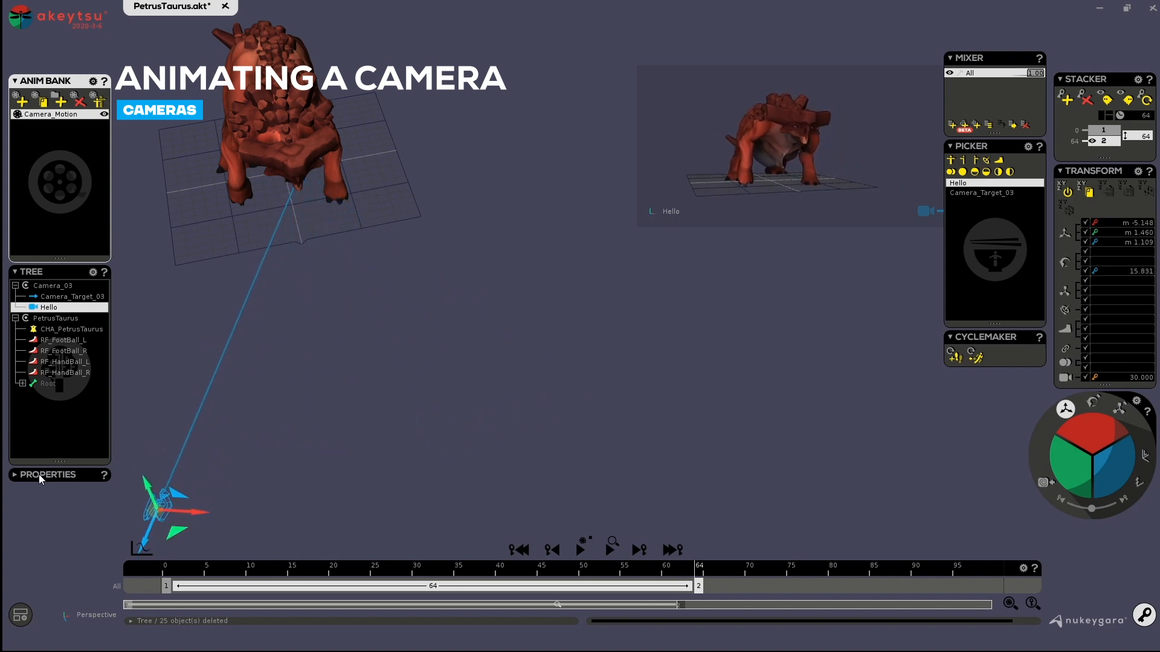
{"action": "left_click", "coordinate": [48, 473]}
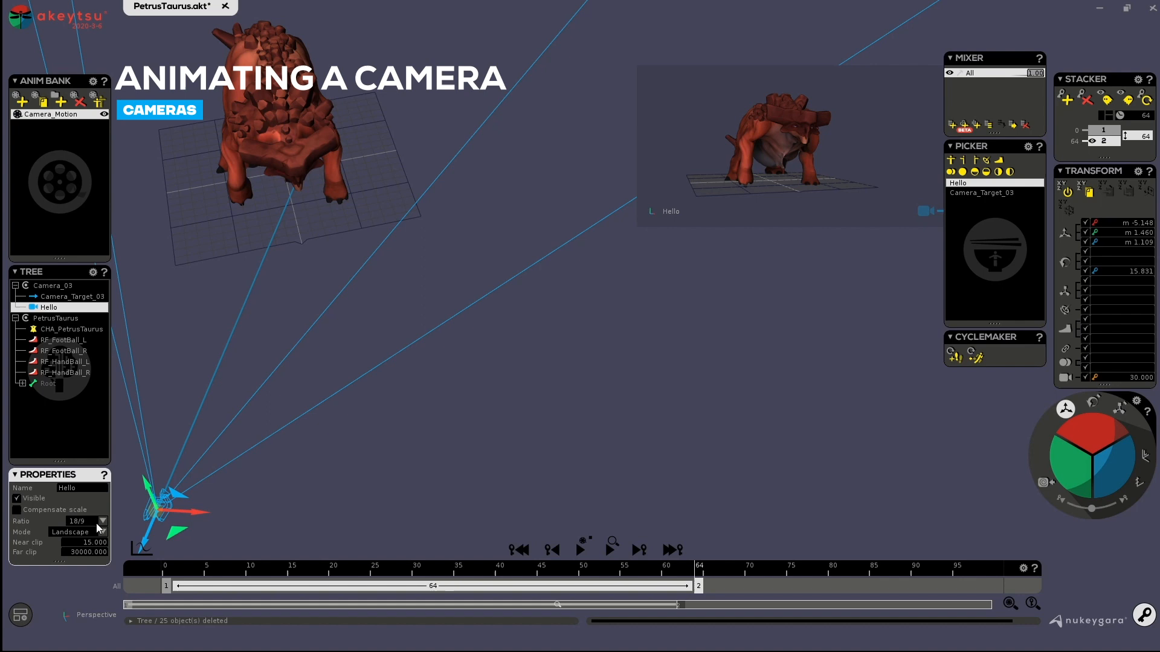
{"action": "left_click", "coordinate": [101, 522]}
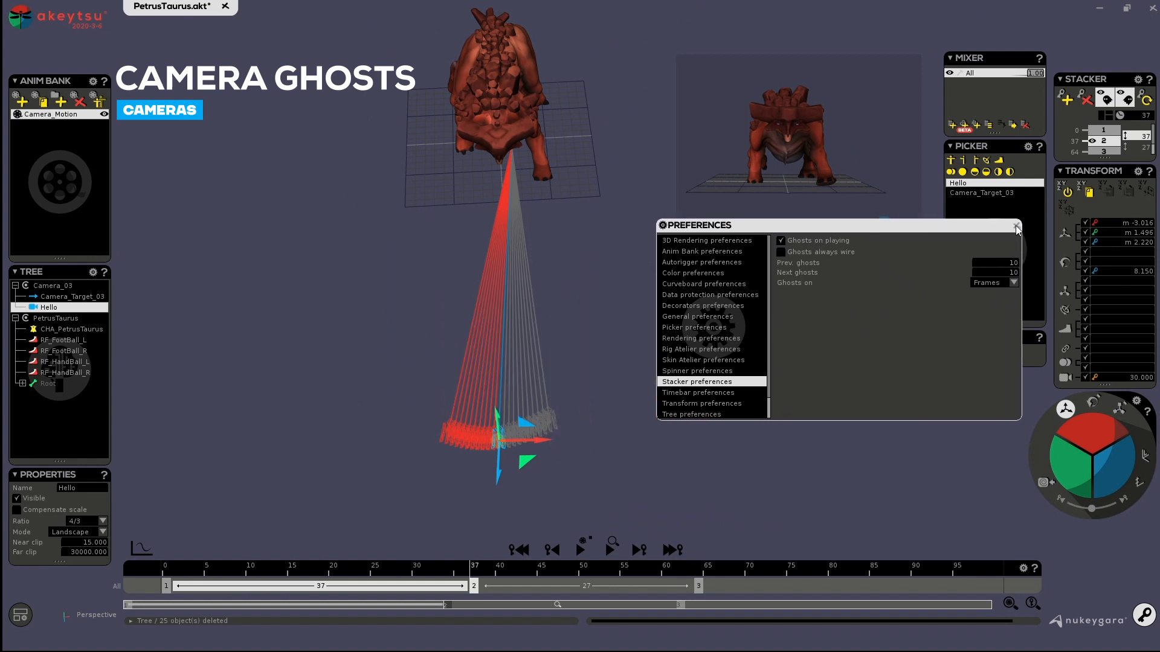
Enable camera ghosts, then move the camera at frame 17 to add a fourth key
{"action": "left_click", "coordinate": [1016, 226]}
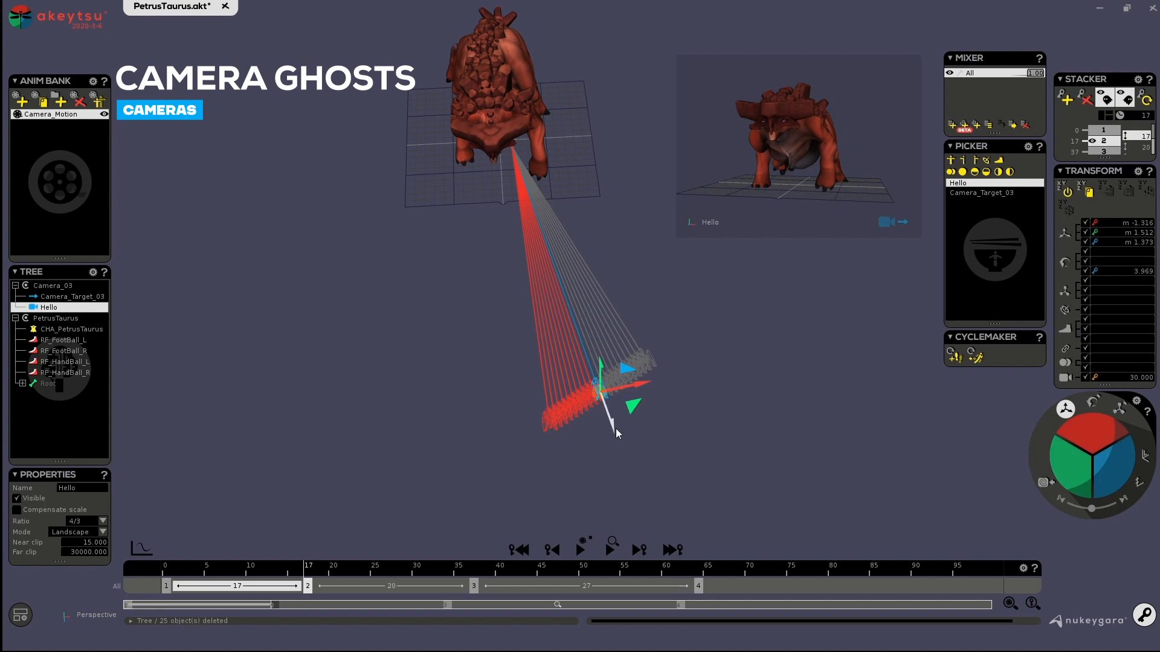
{"action": "left_click_drag", "start_coordinate": [616, 433], "coordinate": [632, 449]}
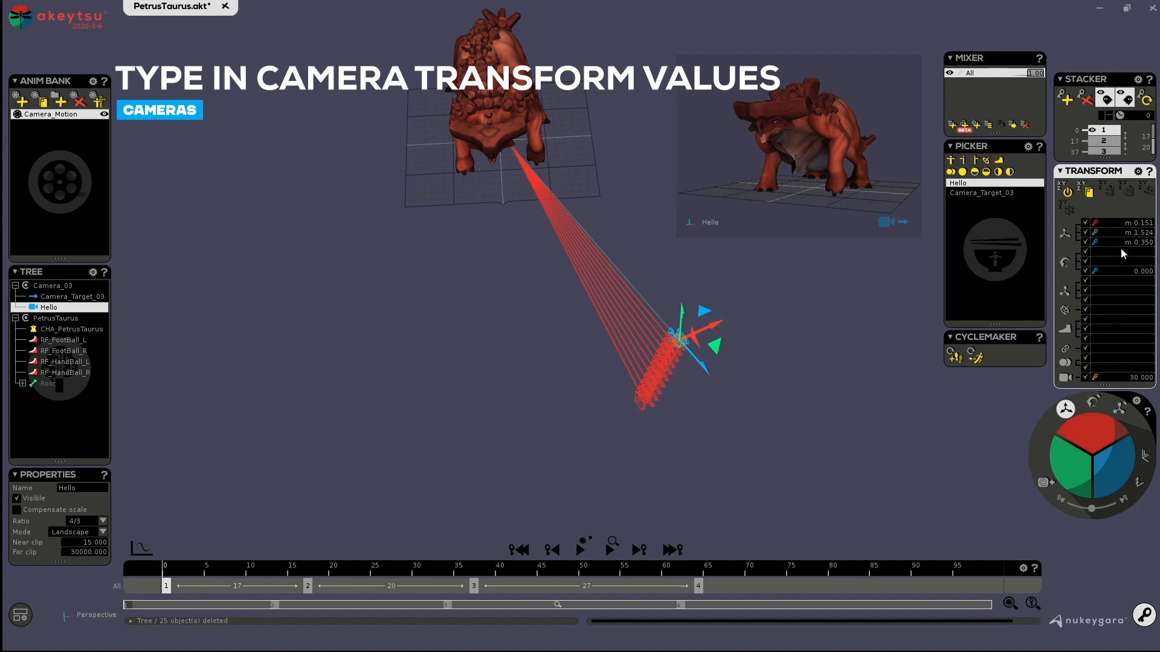
{"action": "mouse_move", "coordinate": [1129, 281]}
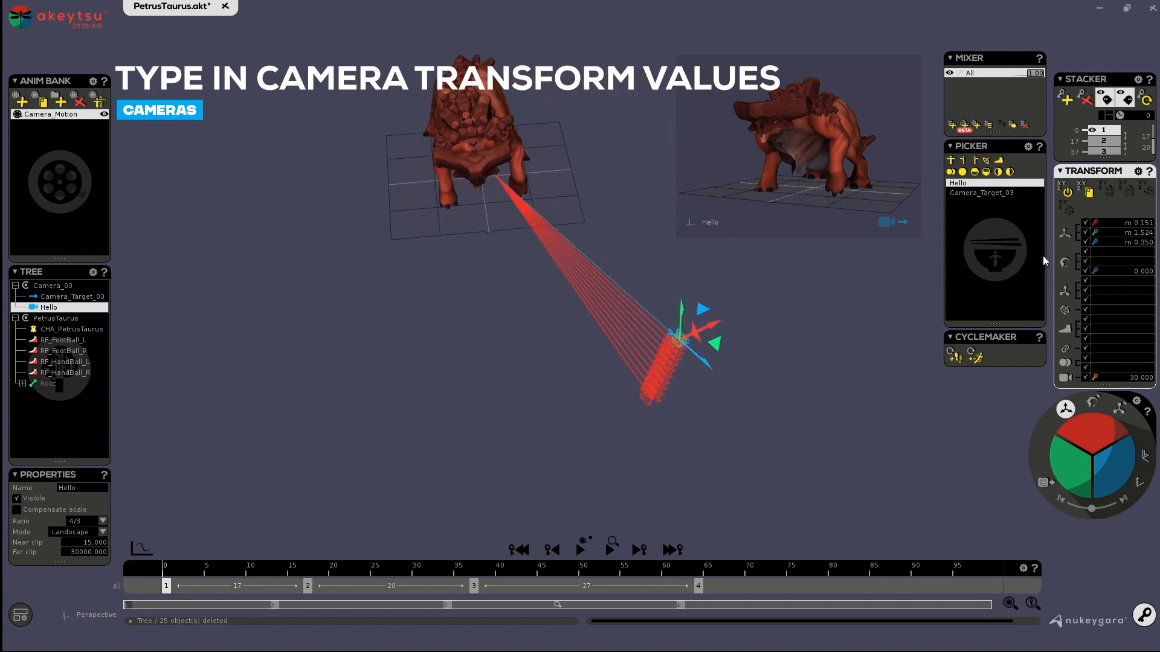
Enter 14.749 in the Transform field and select the frame 0 key for the FOV change
{"action": "type", "text": "14.749"}
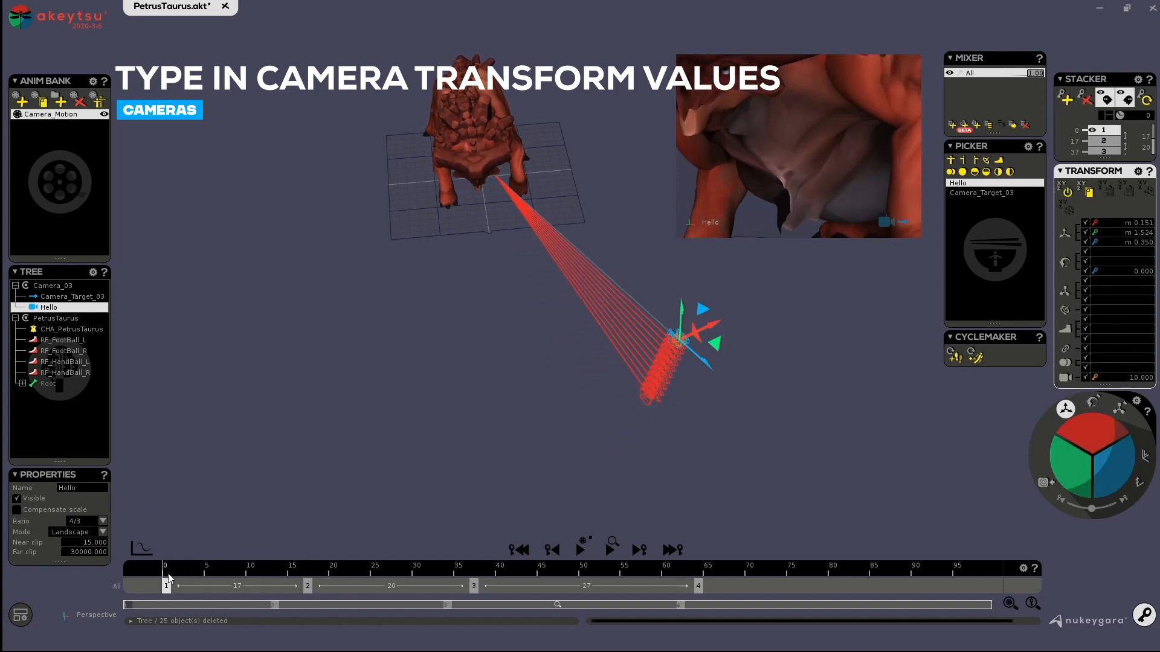
{"action": "left_click", "coordinate": [607, 565]}
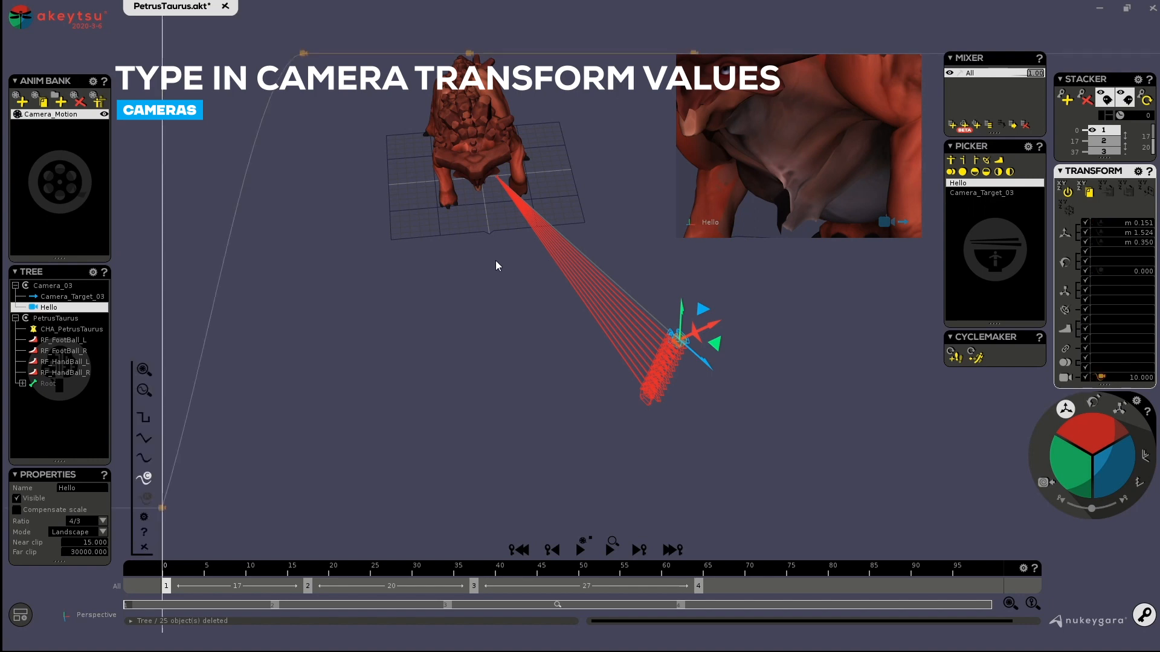
{"action": "mouse_move", "coordinate": [377, 297]}
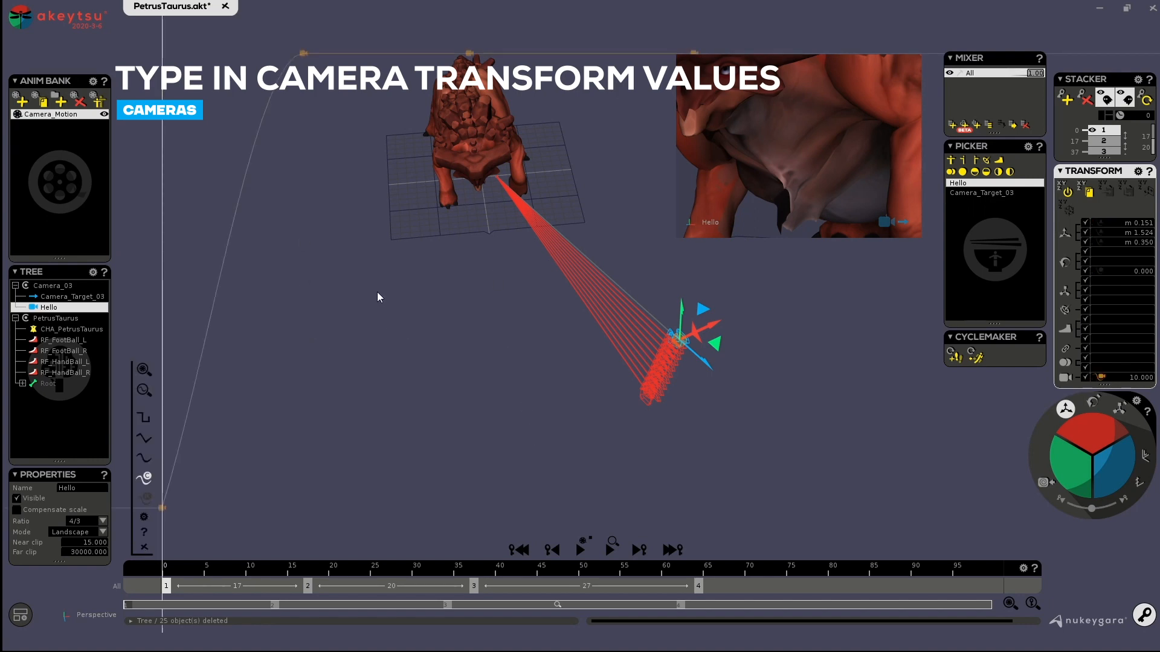
{"action": "mouse_move", "coordinate": [367, 269]}
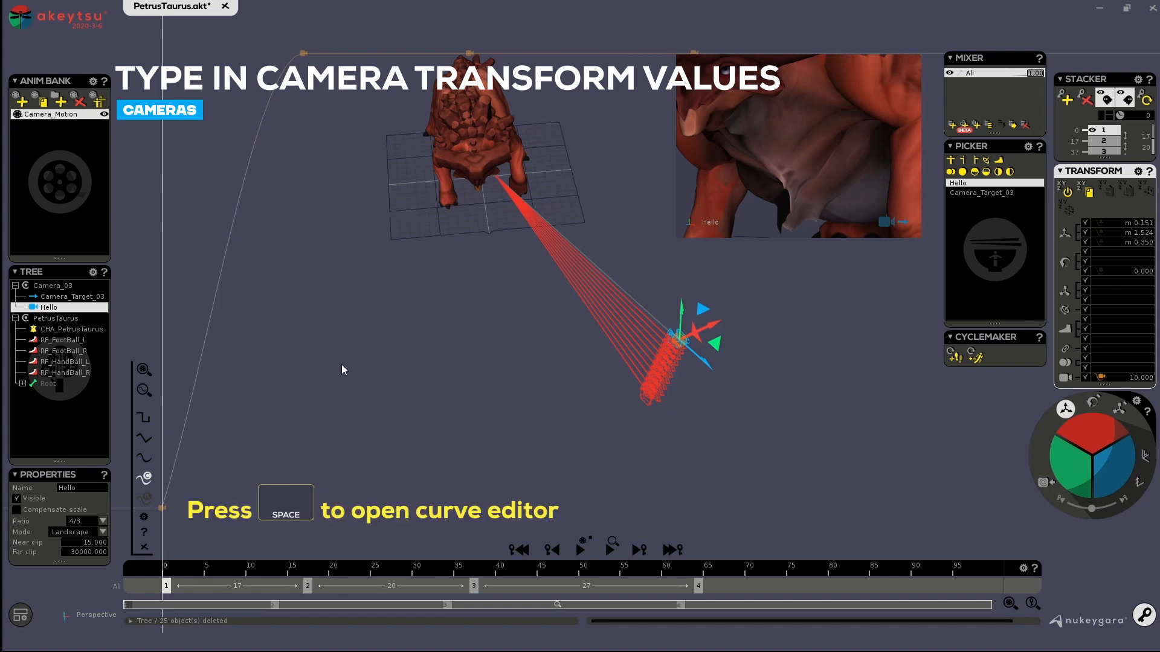
{"action": "right_click", "coordinate": [341, 348]}
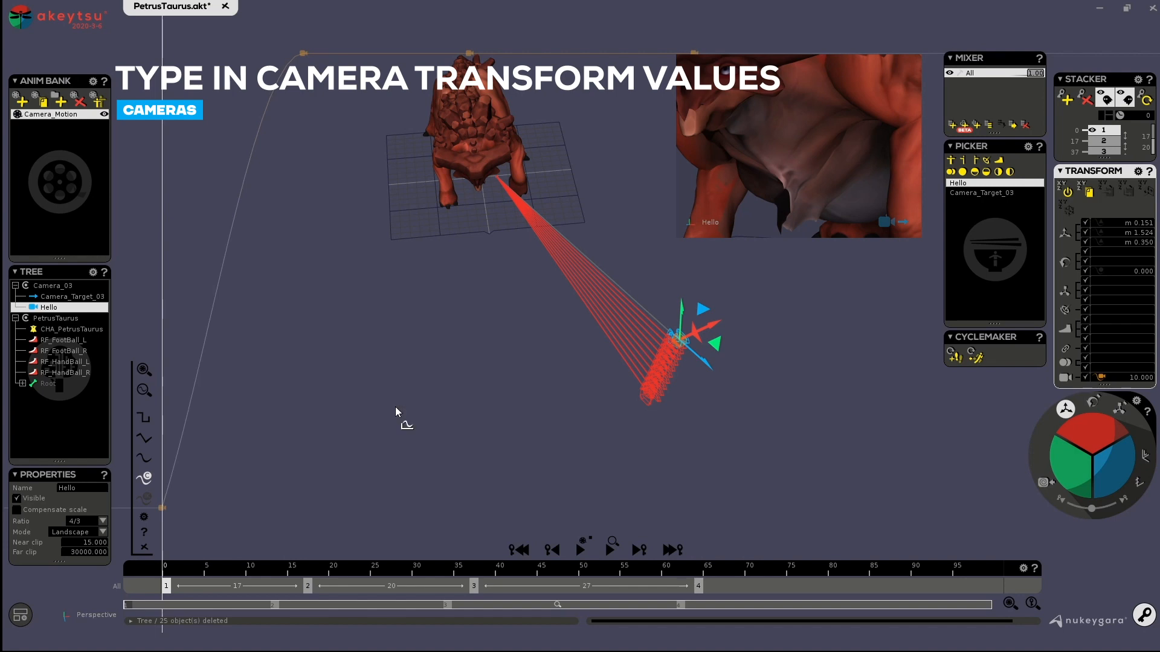
{"action": "mouse_move", "coordinate": [163, 516]}
{"action": "type", "text": "14.100"}
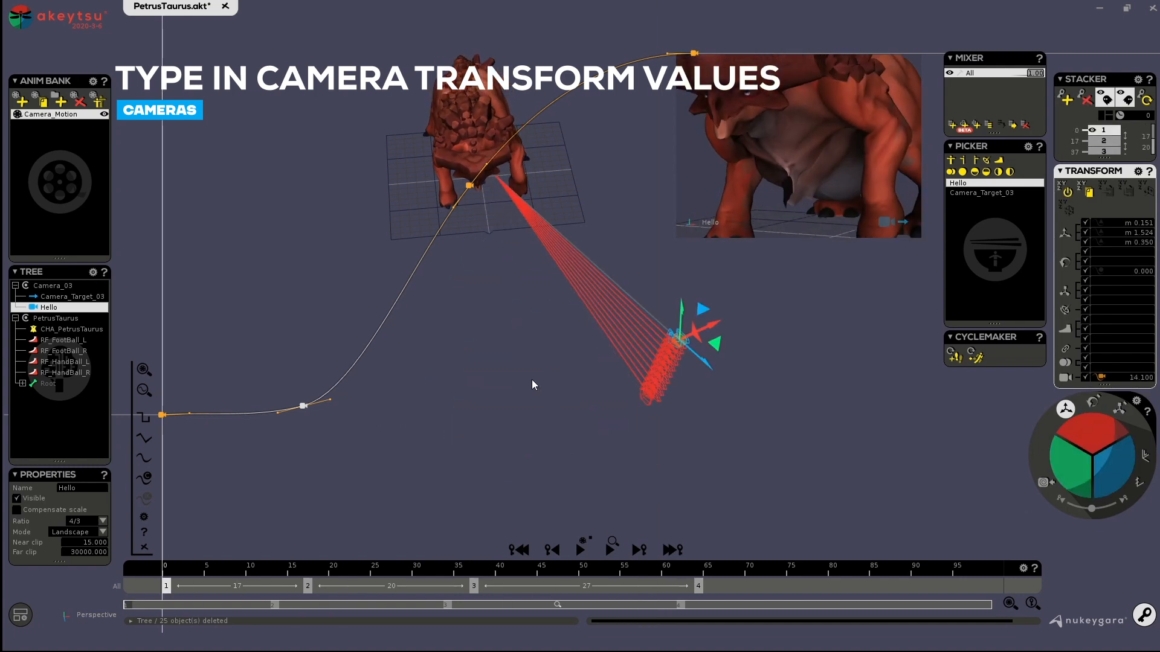
{"action": "mouse_move", "coordinate": [493, 429]}
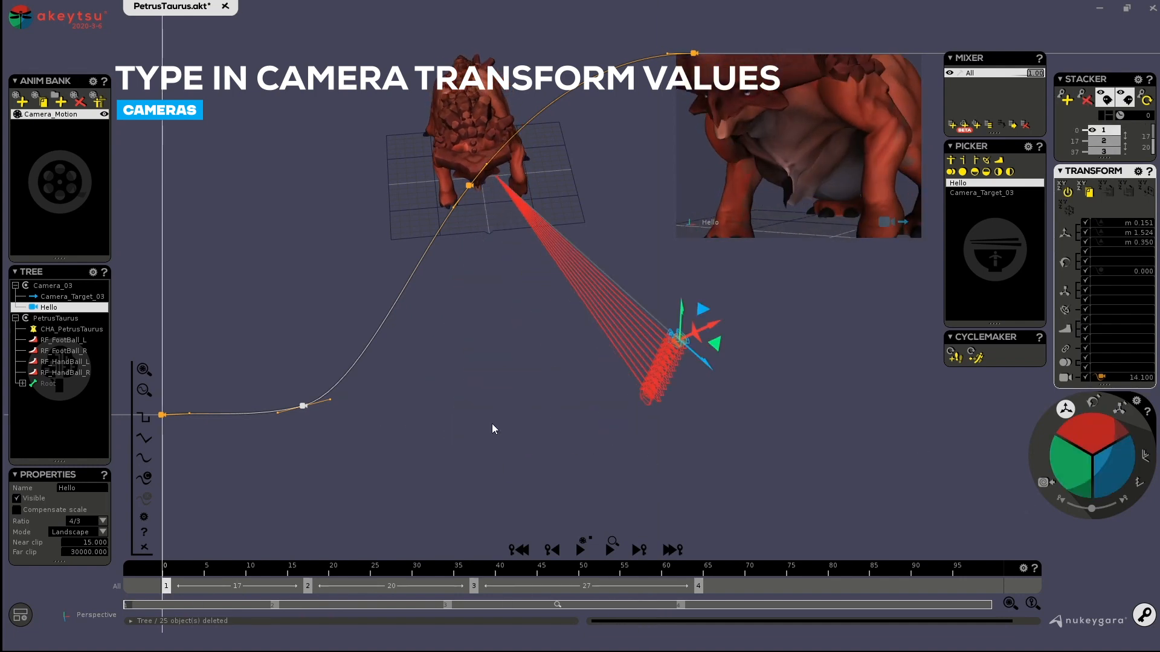